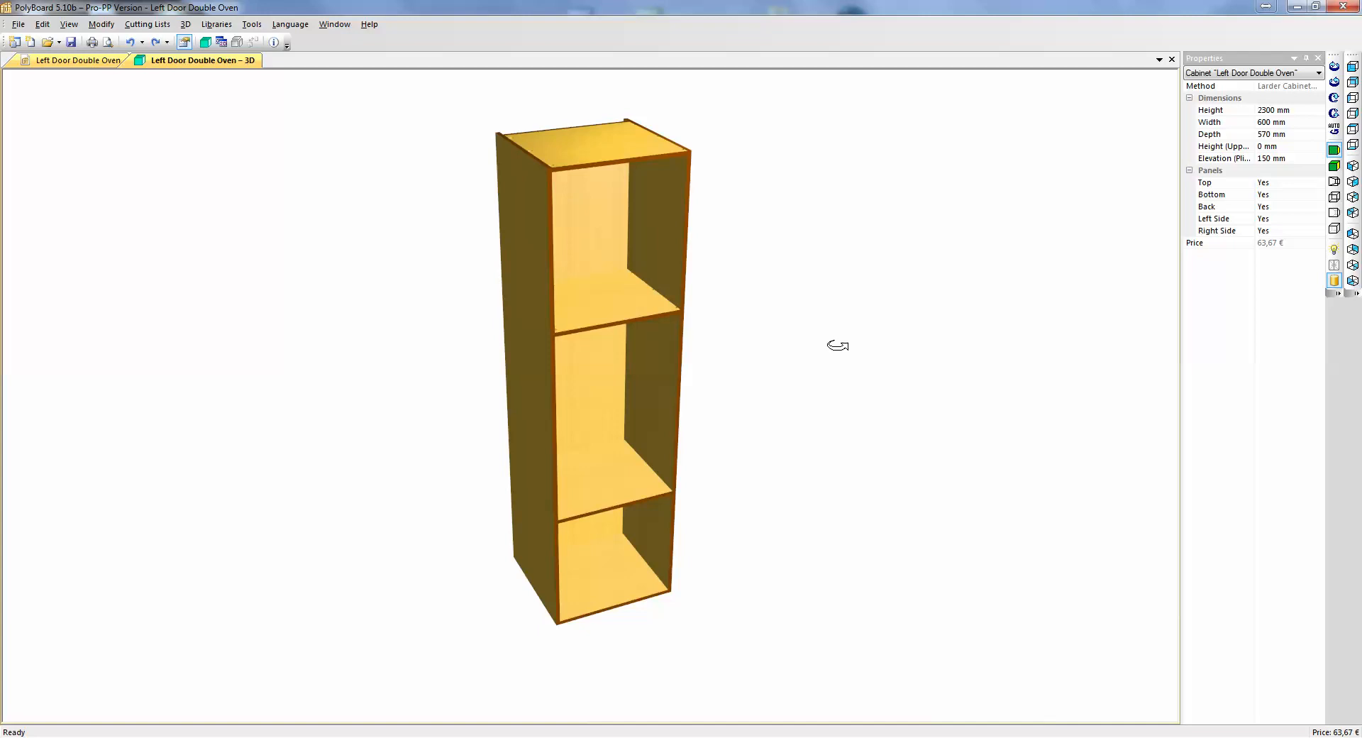
# - Orbit around the cabinet, then start a Surface Split on the back panel's structure
pyautogui.moveTo(839, 345); pyautogui.dragTo(828, 345)
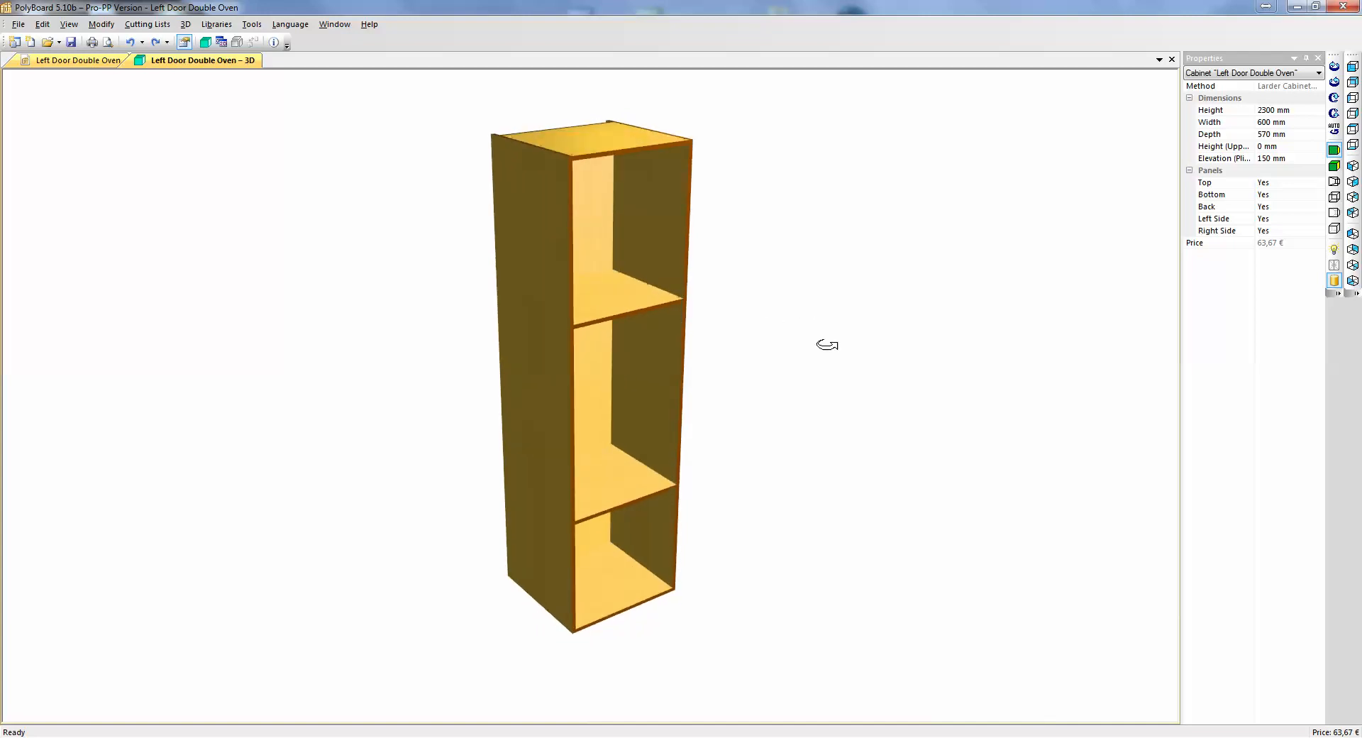
pyautogui.moveTo(883, 470)
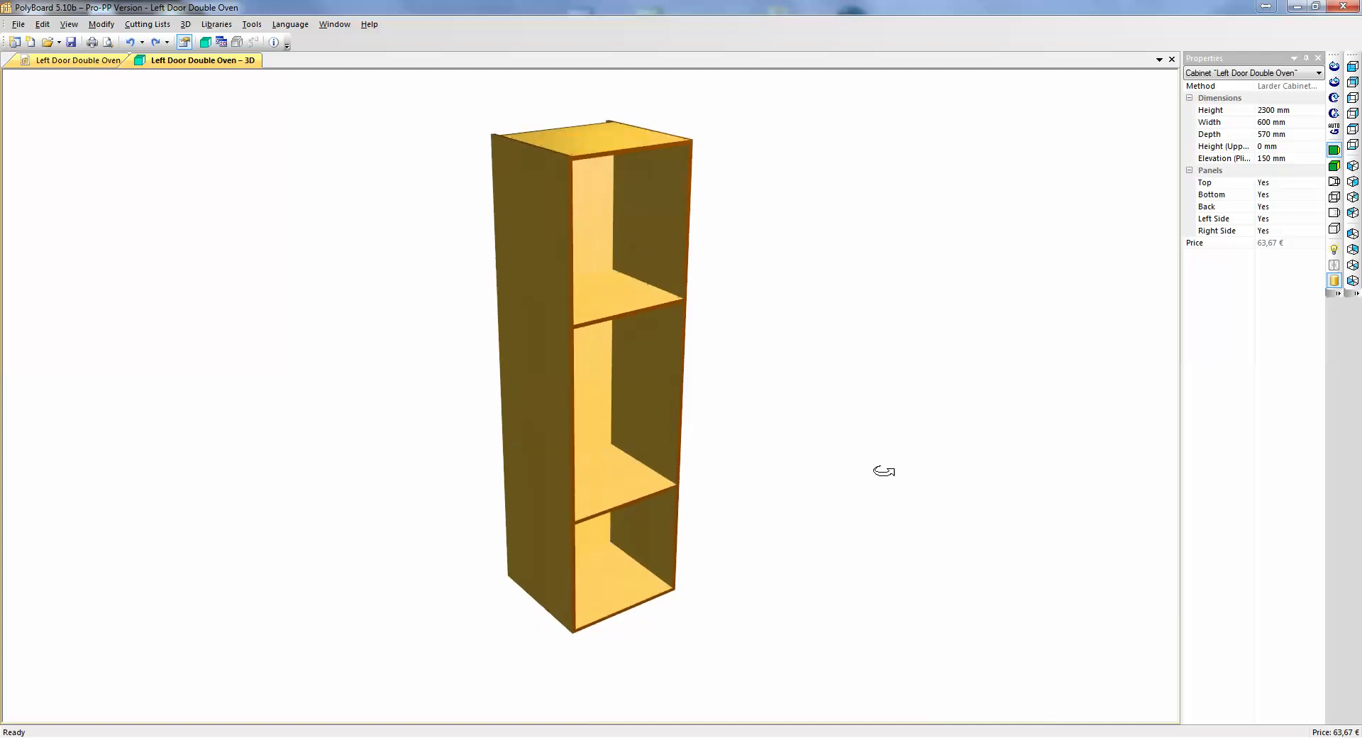
pyautogui.moveTo(885, 471); pyautogui.dragTo(561, 385)
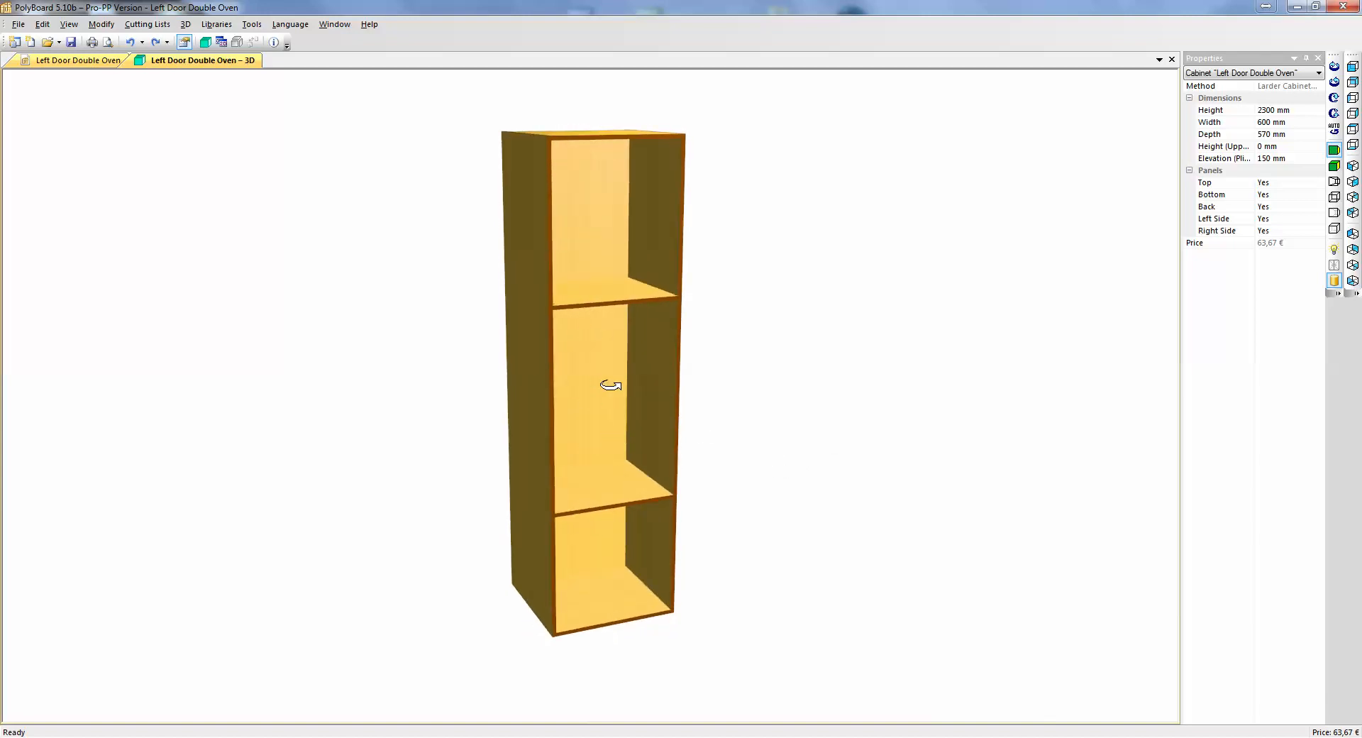
pyautogui.moveTo(610, 385); pyautogui.dragTo(901, 496)
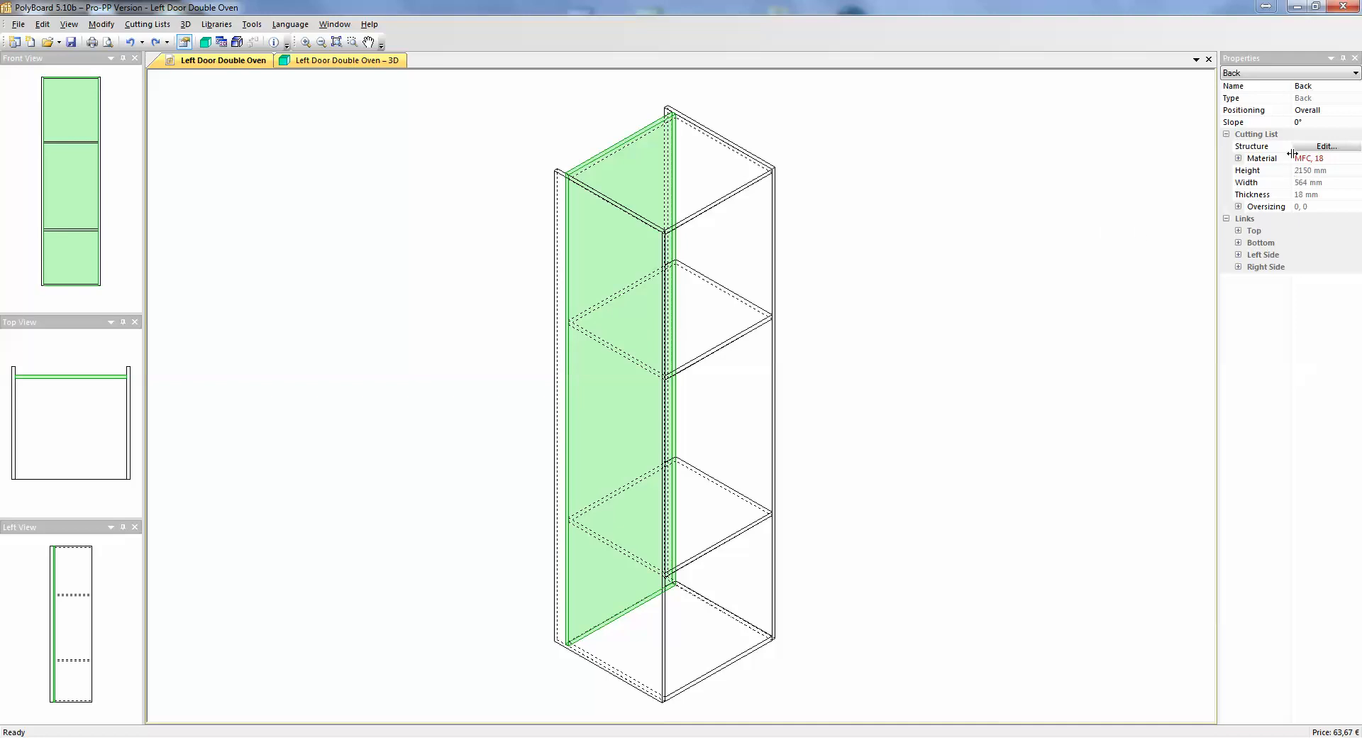
pyautogui.click(1252, 146)
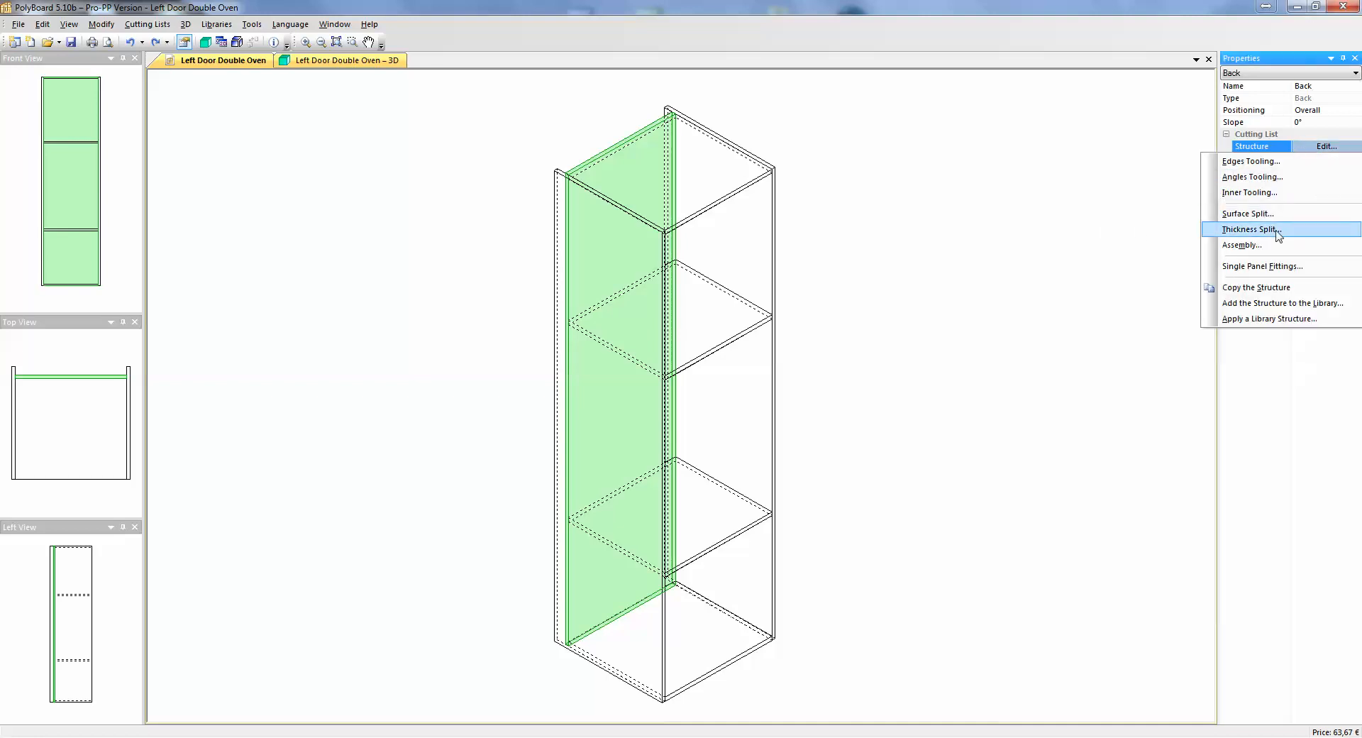
pyautogui.click(1247, 213)
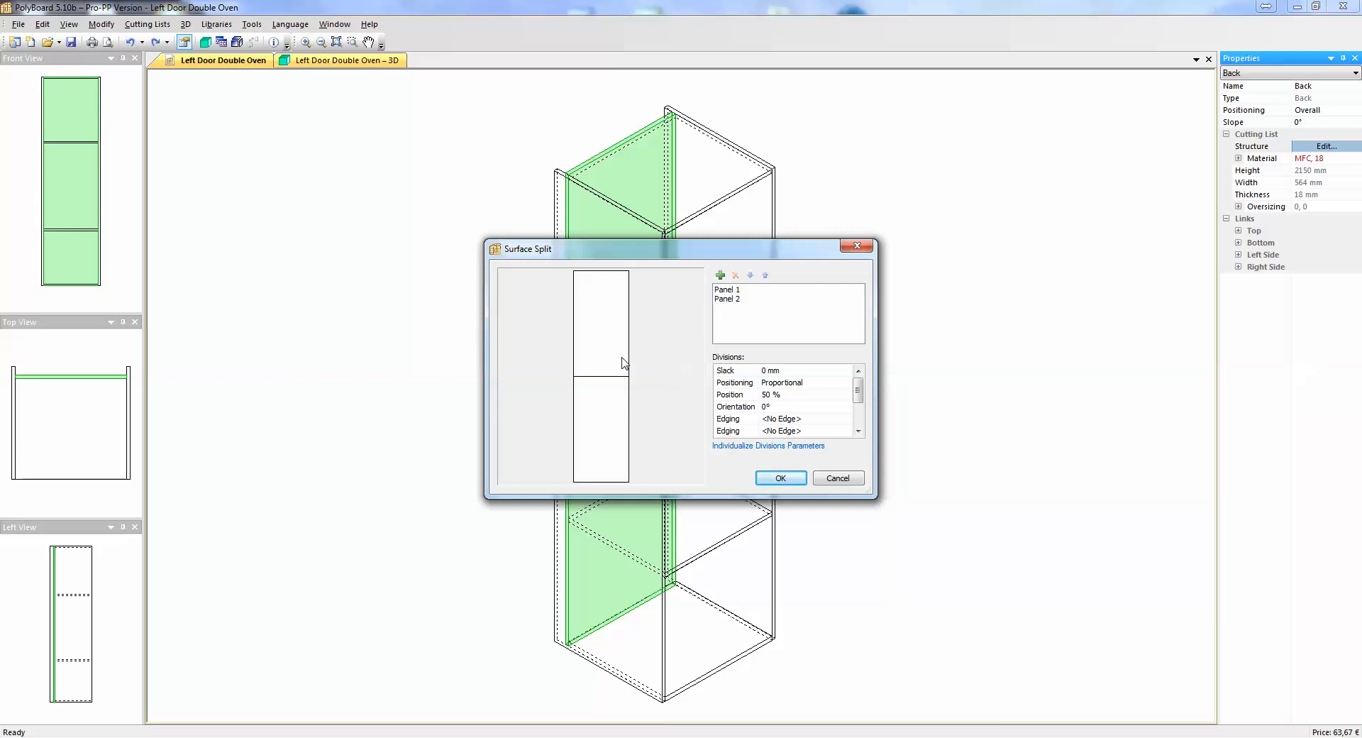
pyautogui.moveTo(573, 385)
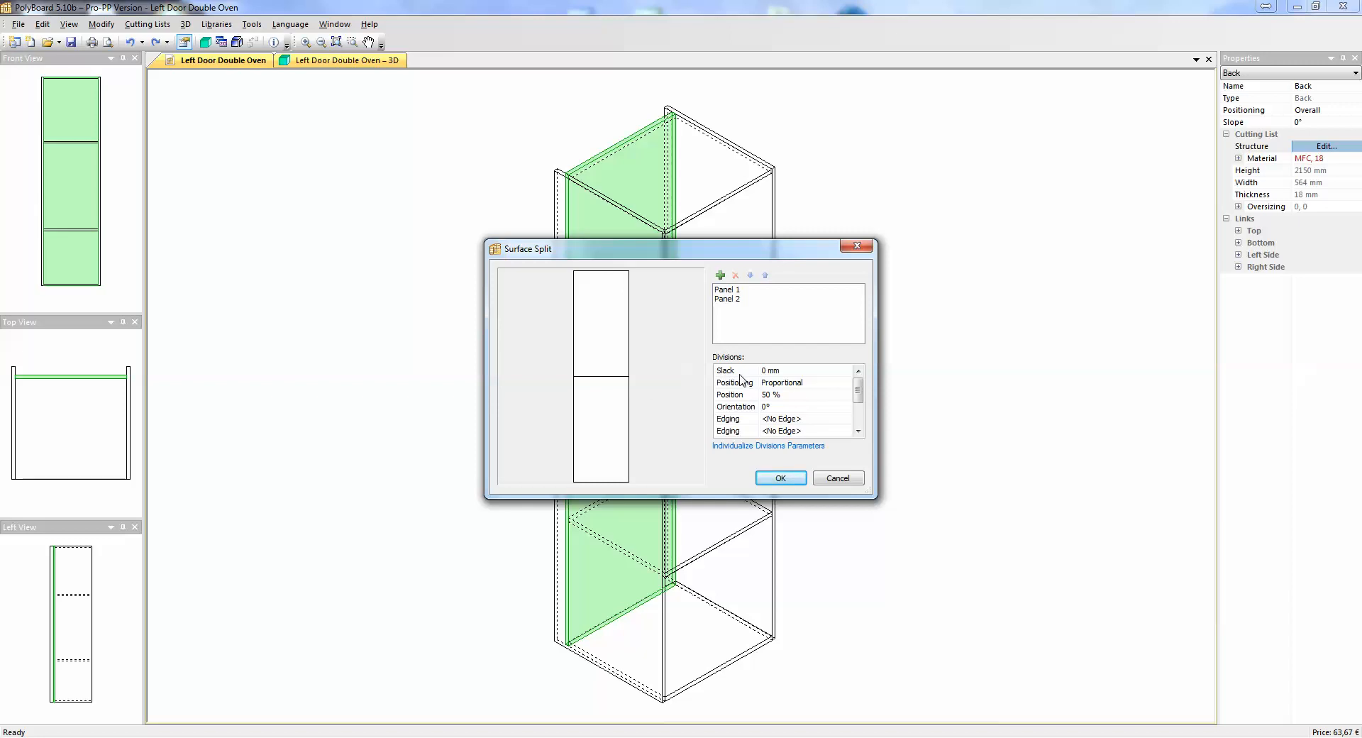
# - Split the back panel at 50% with a 400 mm slack gap
pyautogui.click(734, 371)
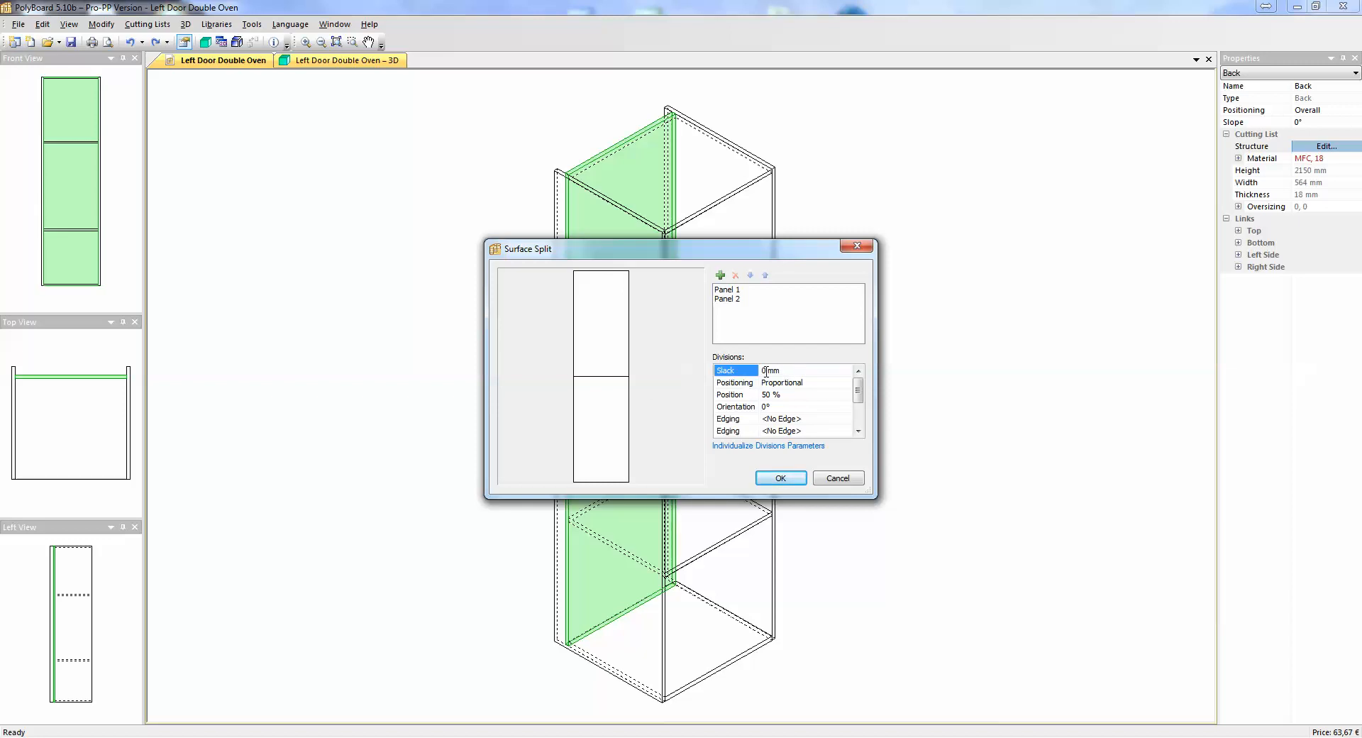
pyautogui.write('400')
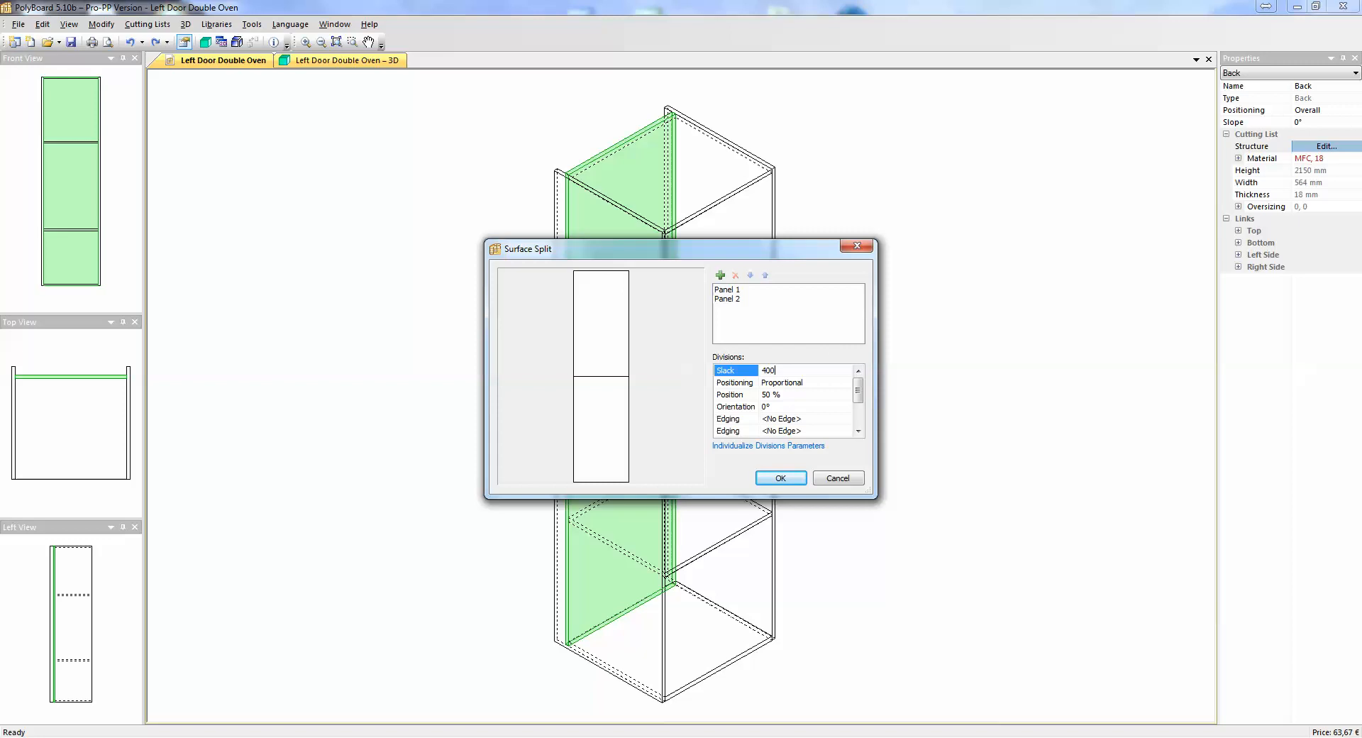
pyautogui.moveTo(824, 394)
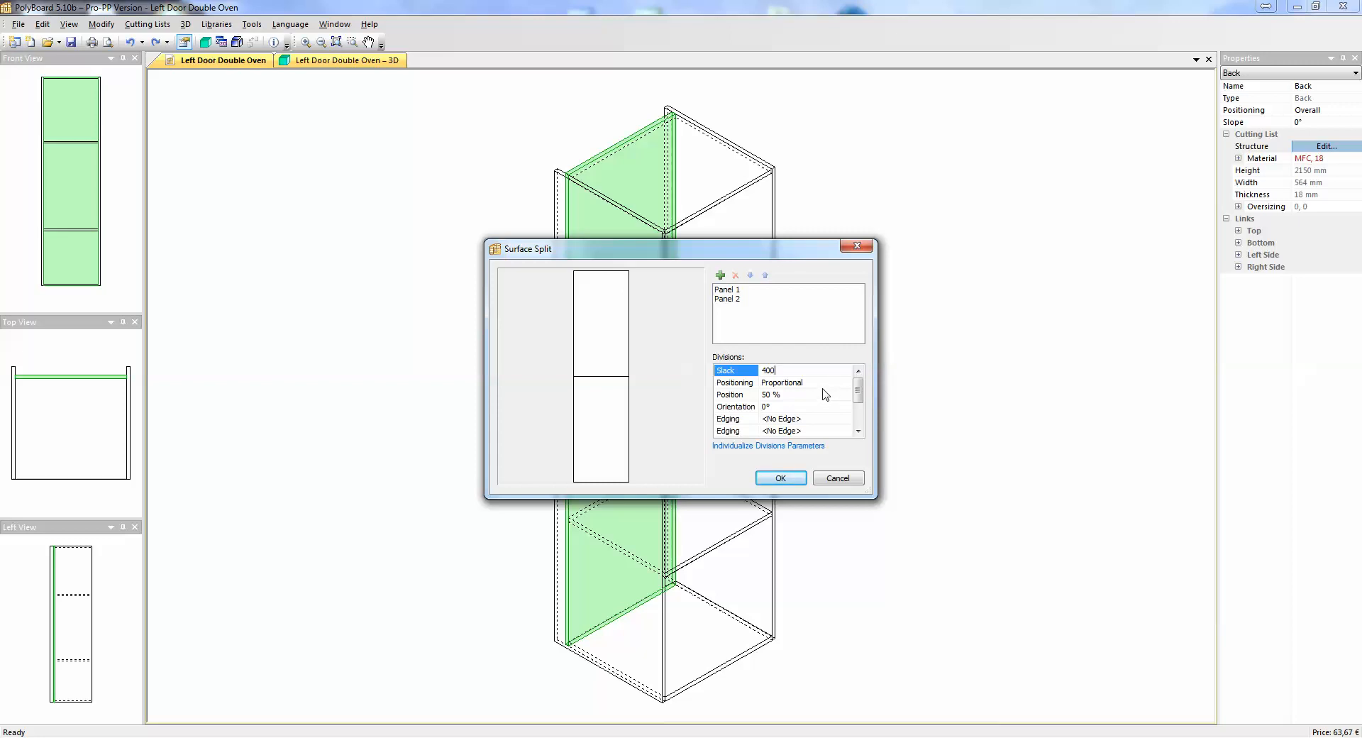
pyautogui.click(732, 394)
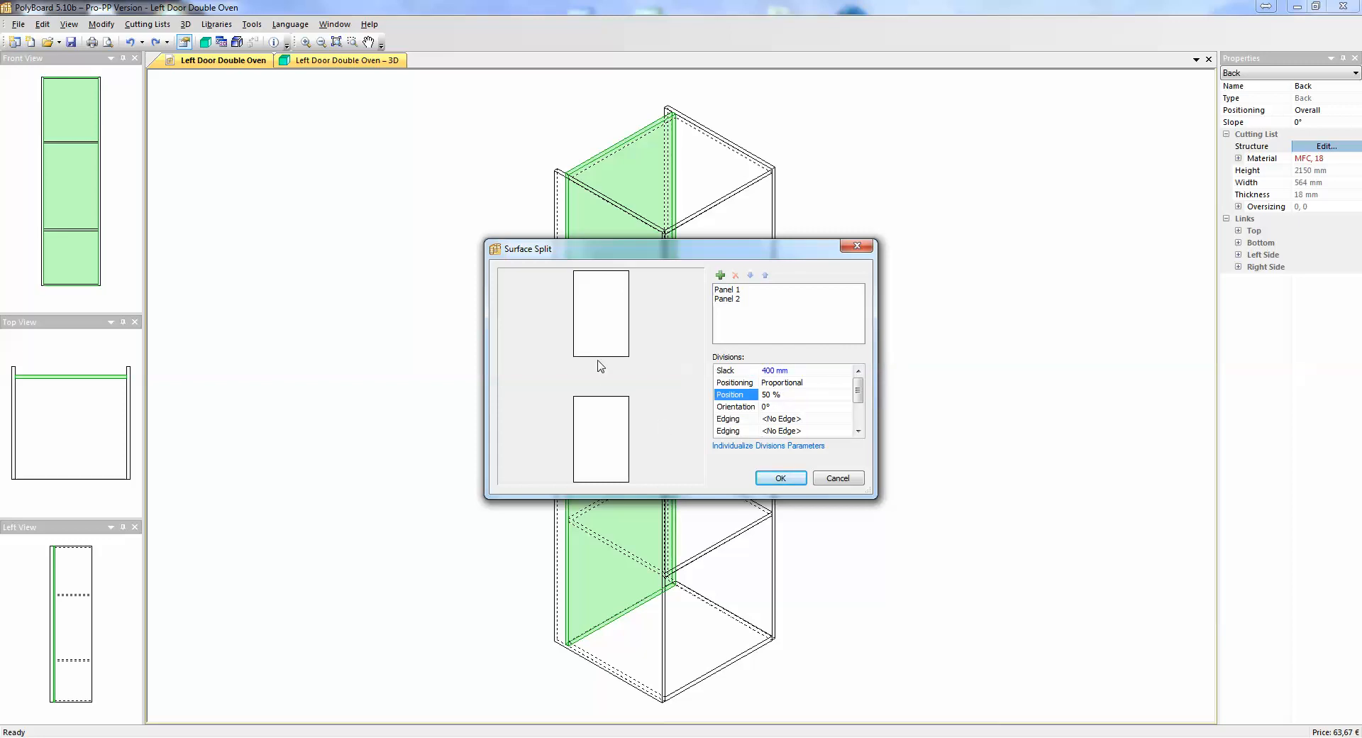
pyautogui.moveTo(605, 365)
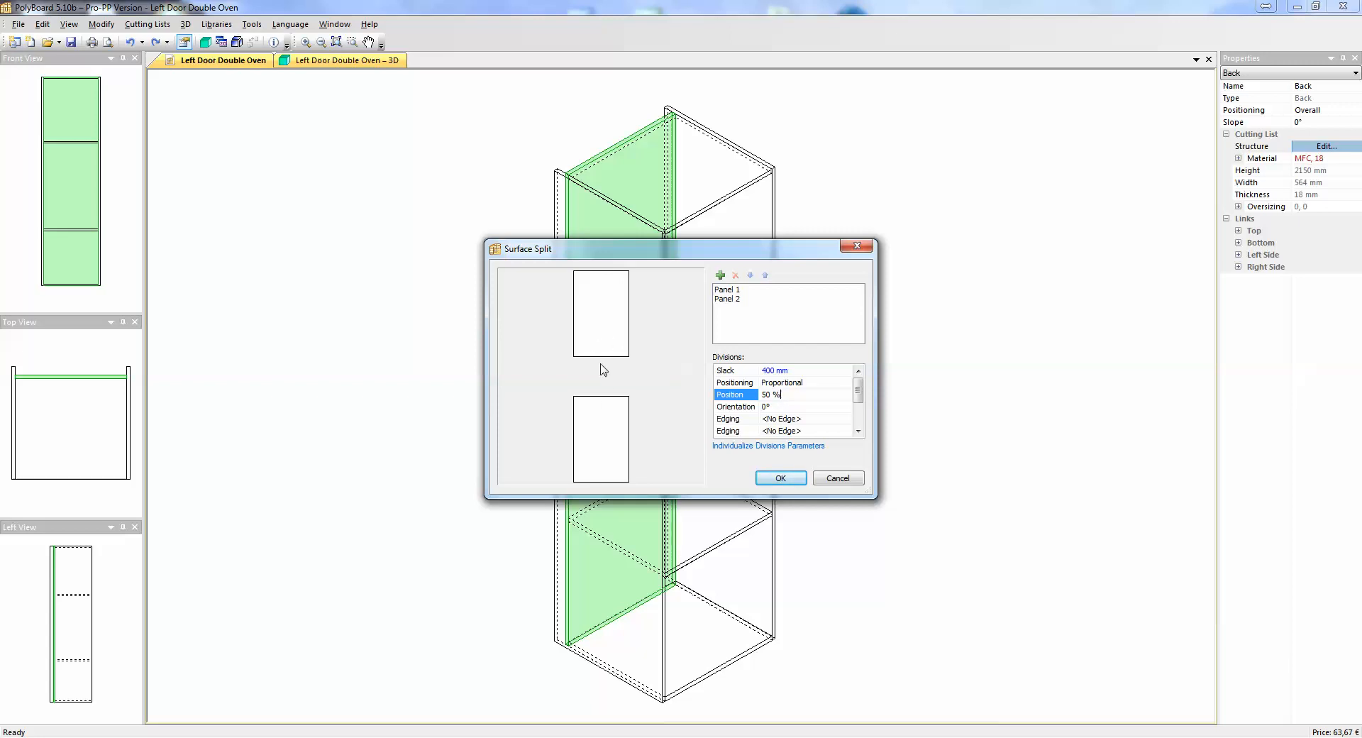
pyautogui.moveTo(608, 376)
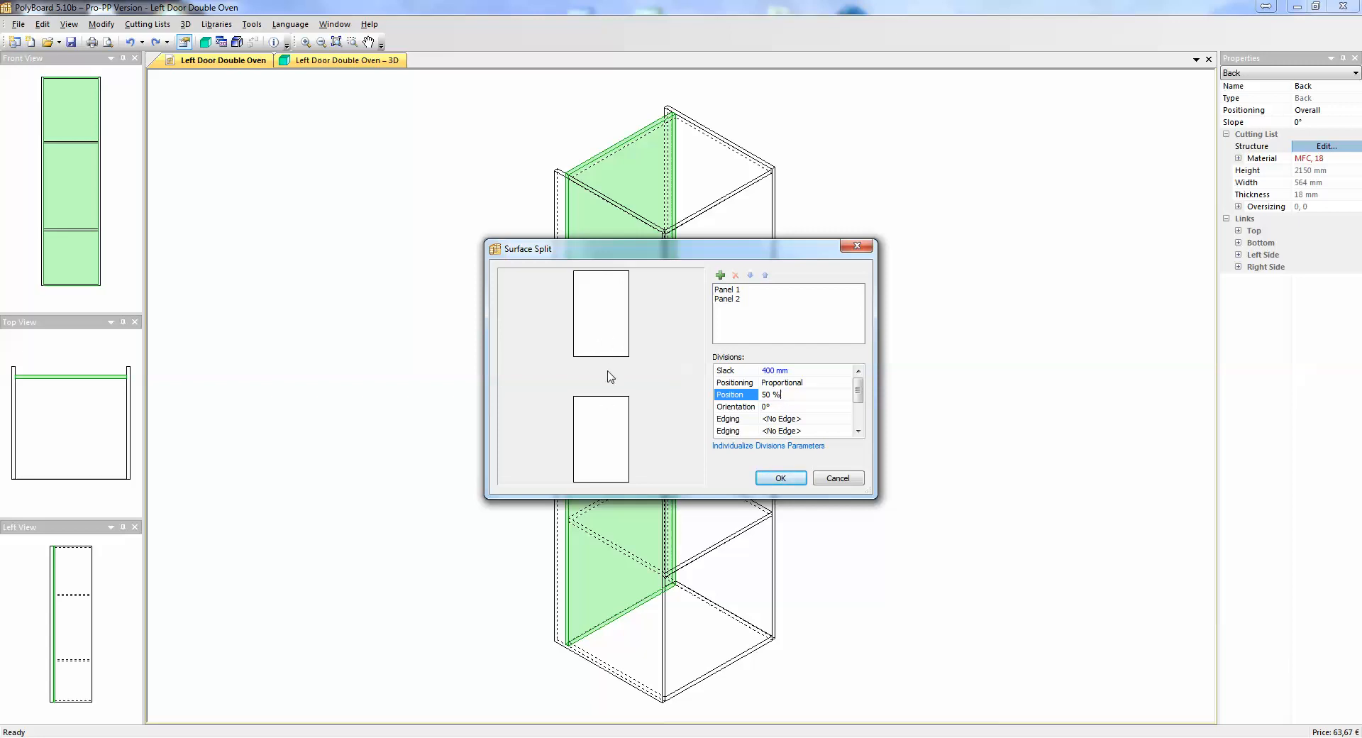
pyautogui.click(779, 477)
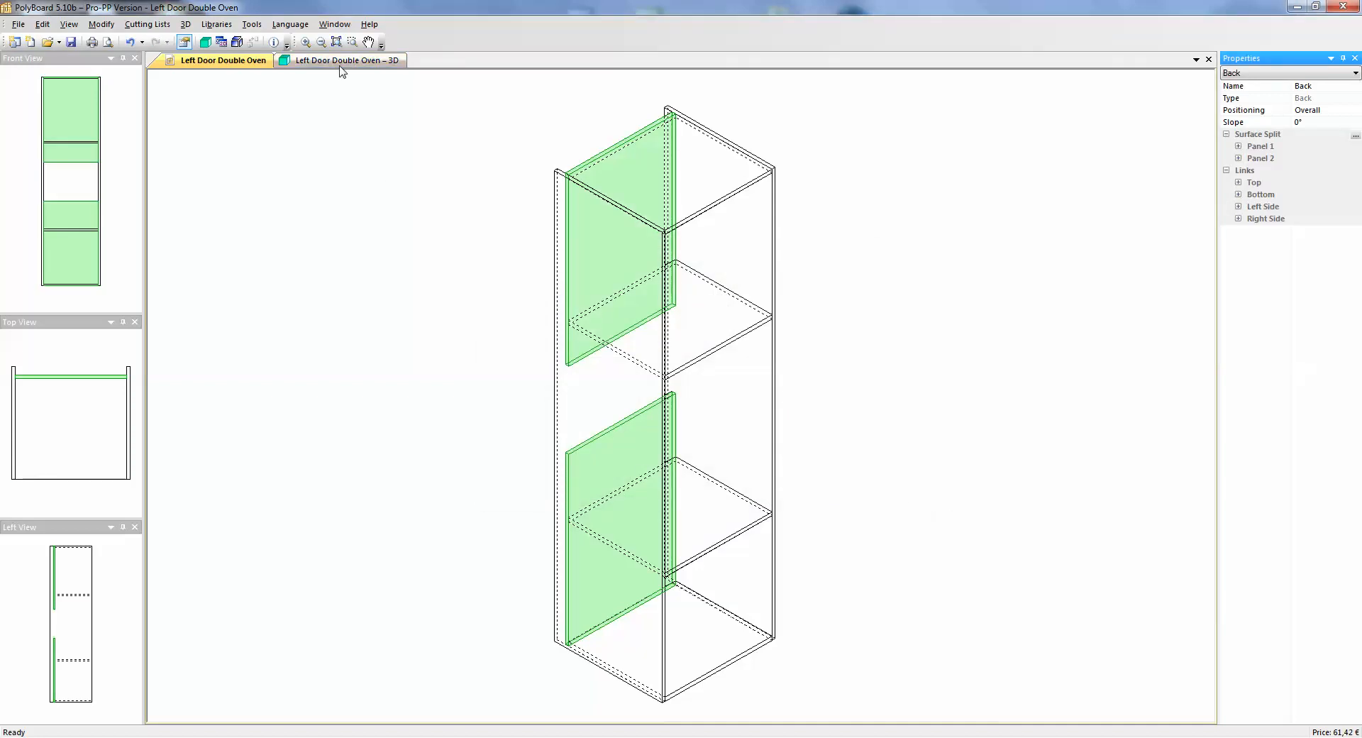
pyautogui.click(345, 61)
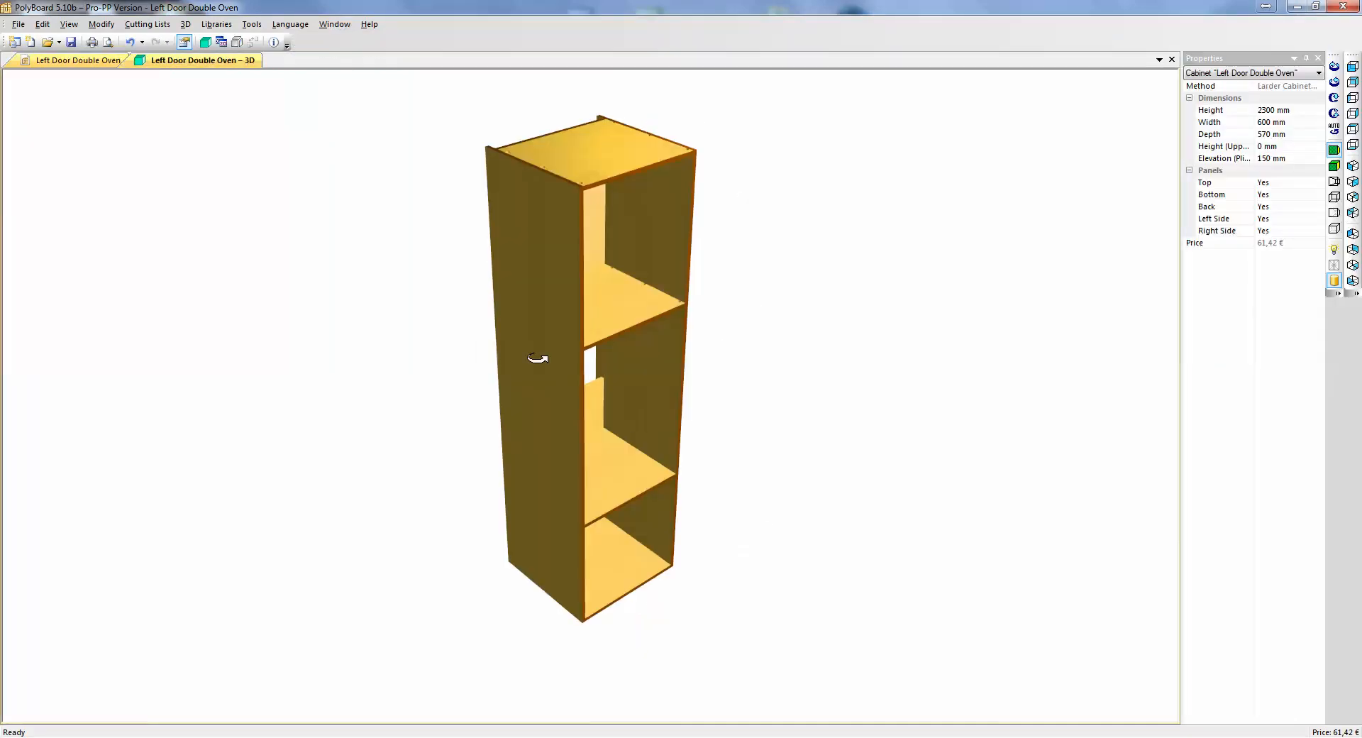
pyautogui.moveTo(537, 357); pyautogui.dragTo(681, 461)
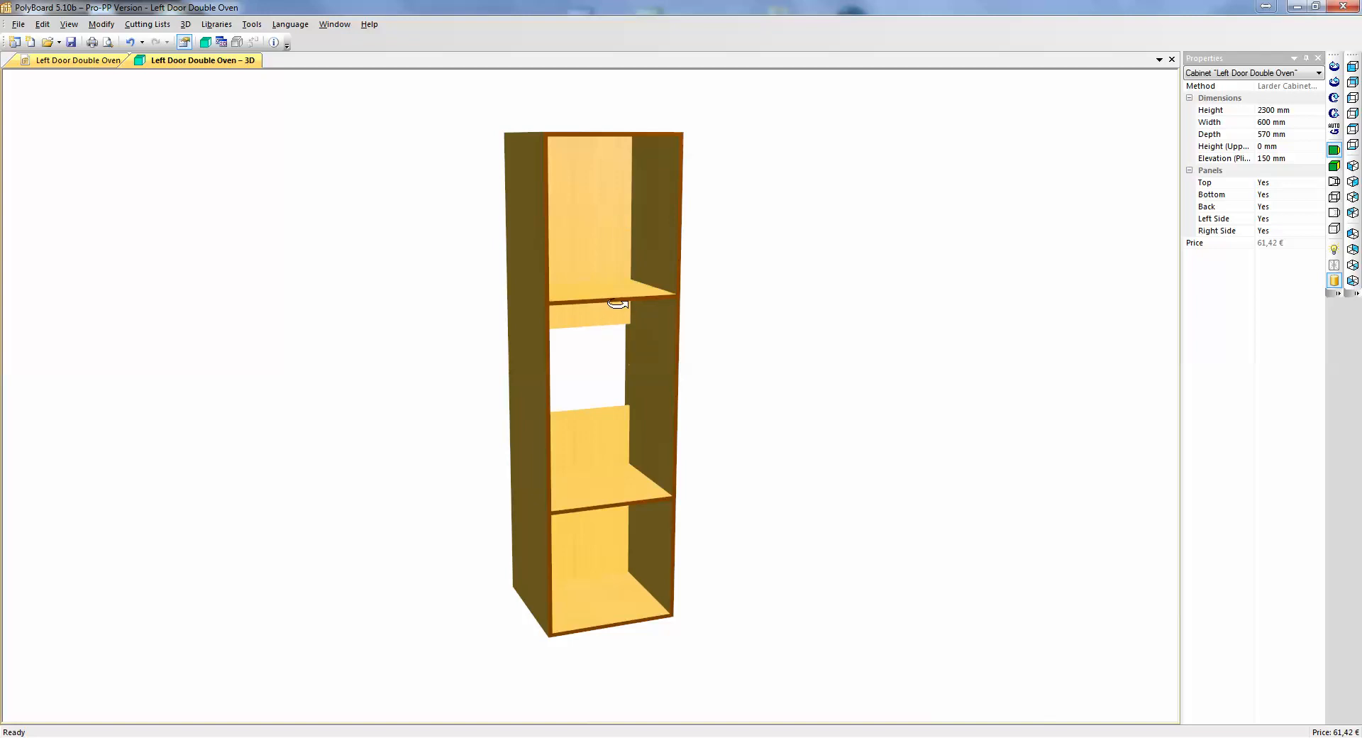
pyautogui.moveTo(135, 152)
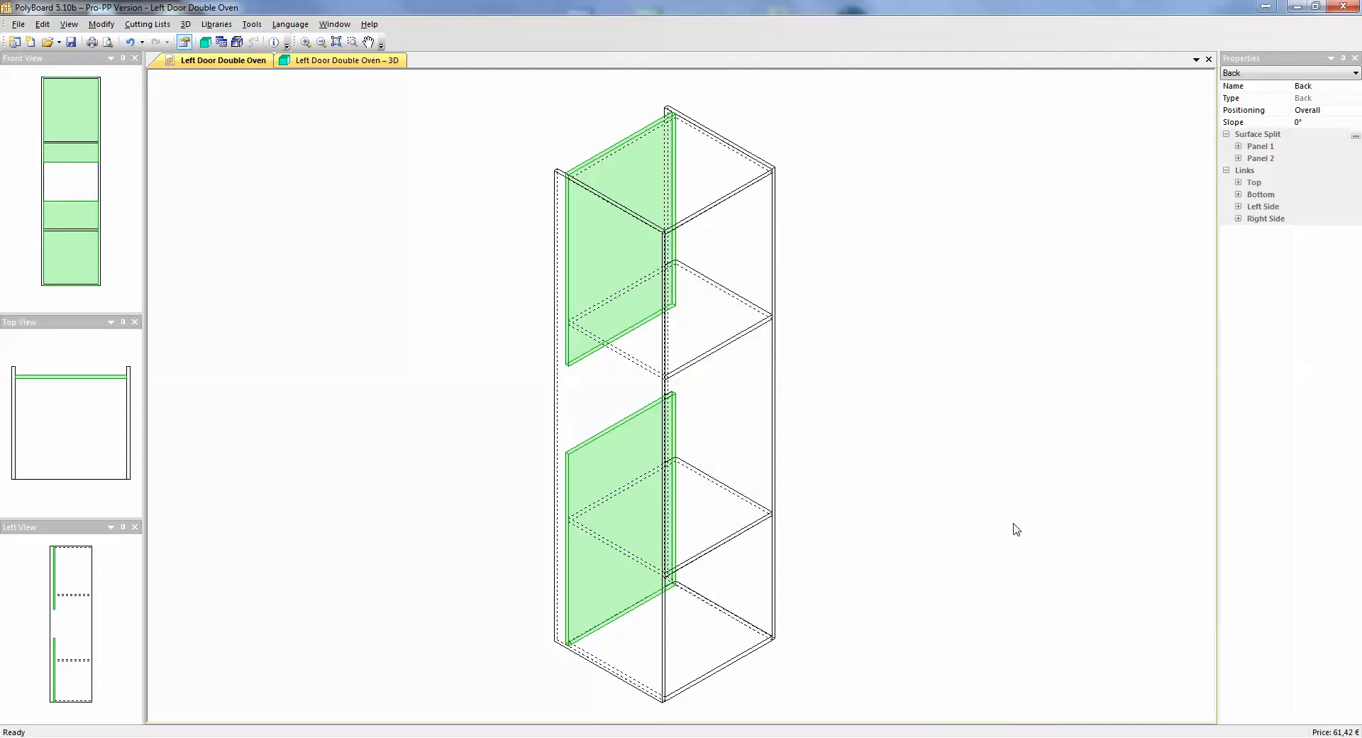
pyautogui.moveTo(943, 540)
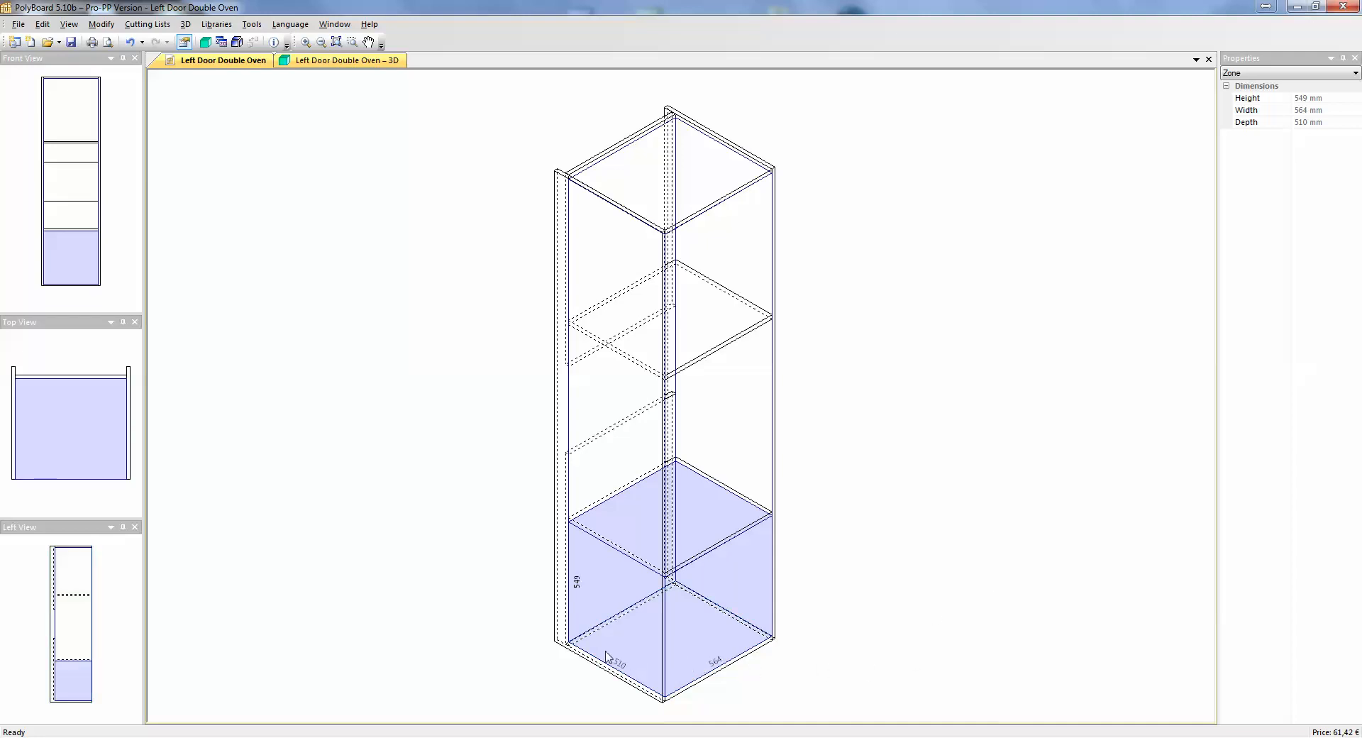
pyautogui.moveTo(590, 600)
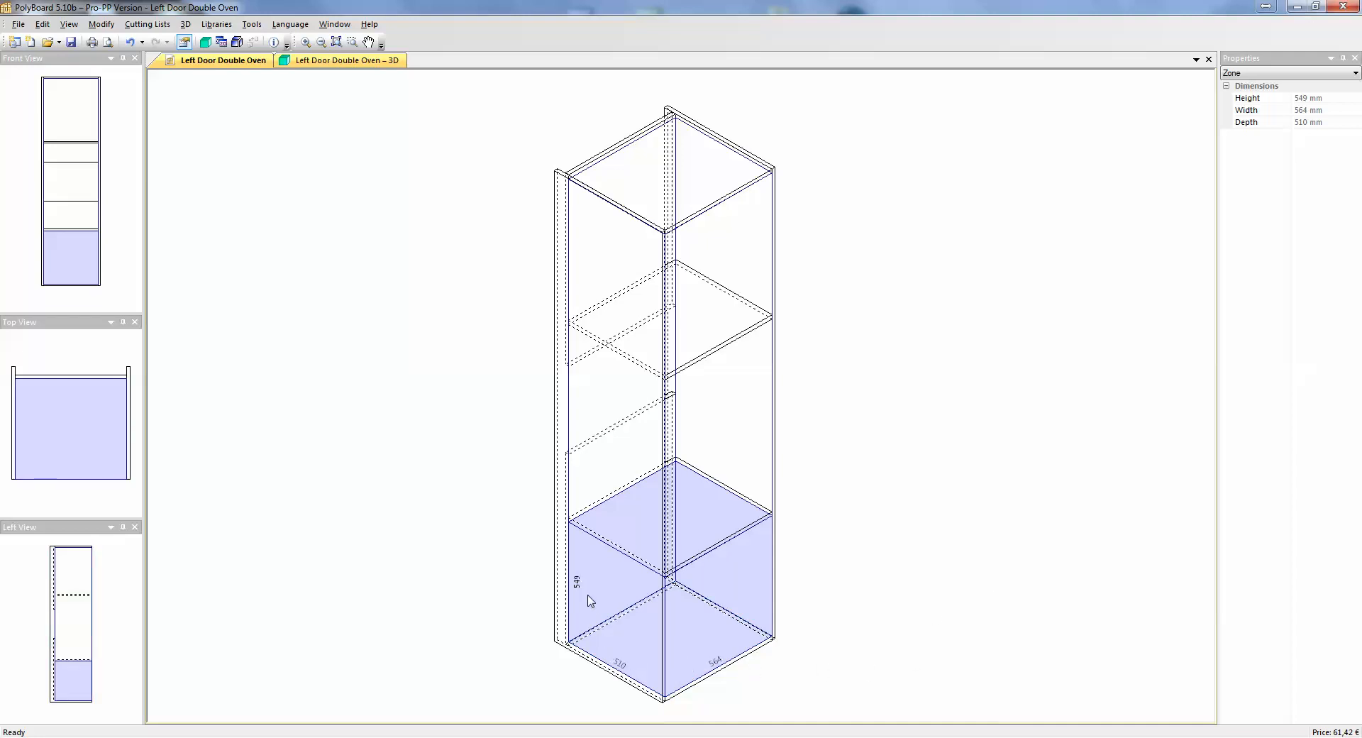
pyautogui.moveTo(581, 615)
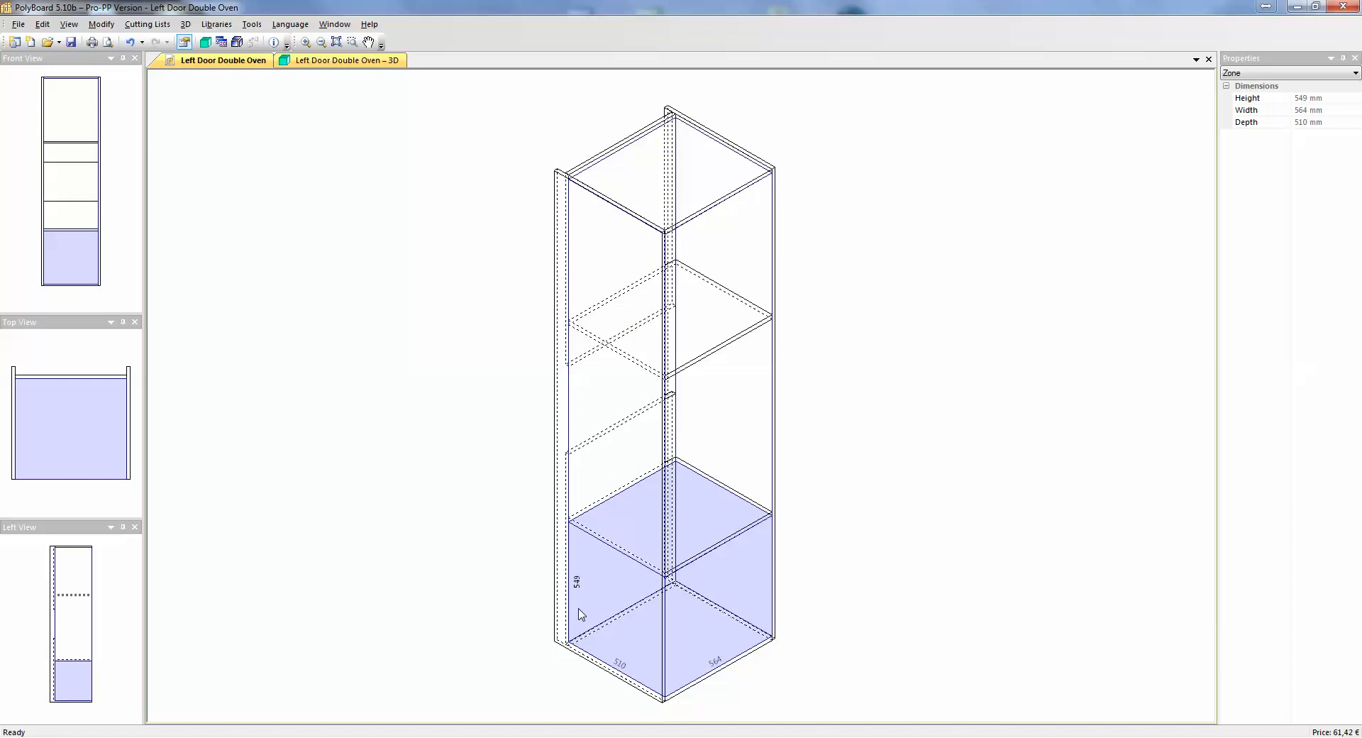
pyautogui.moveTo(582, 594)
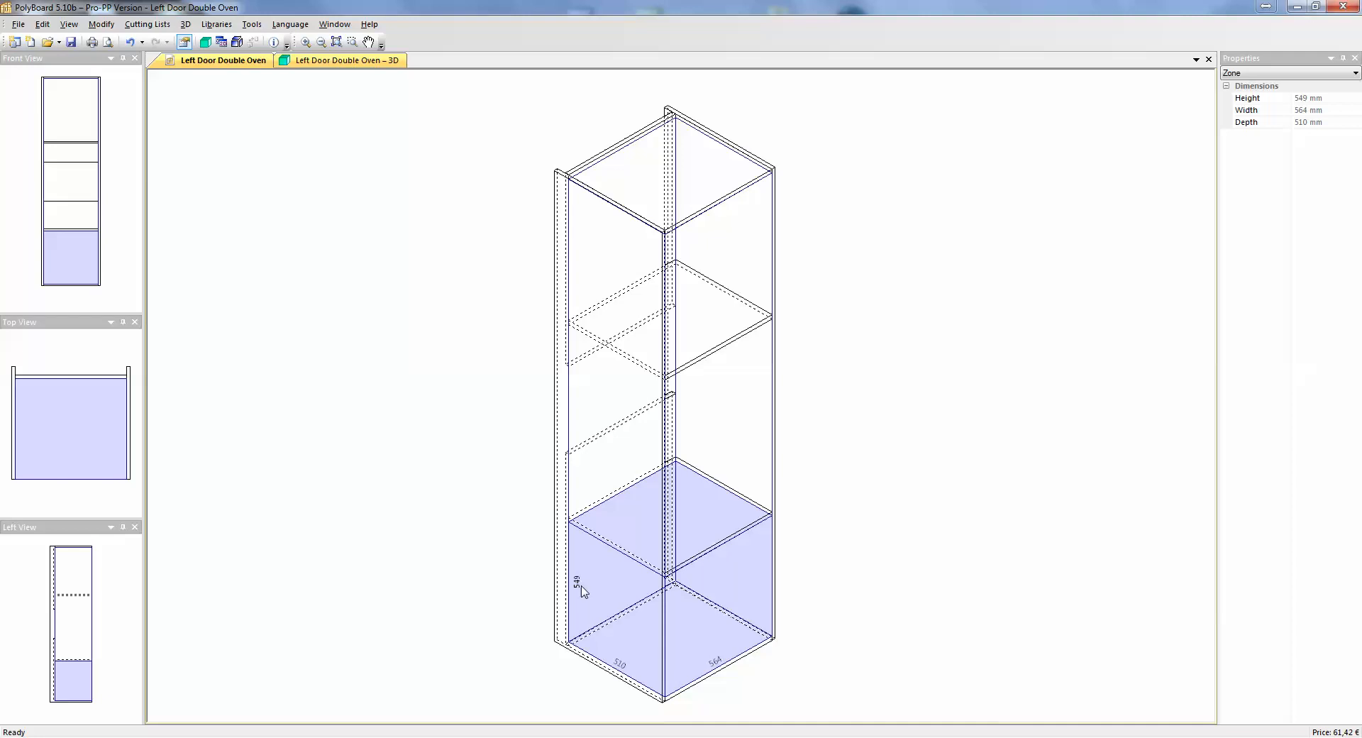
# - Select the bottom compartment zone to check its 549 mm height
pyautogui.click(608, 539)
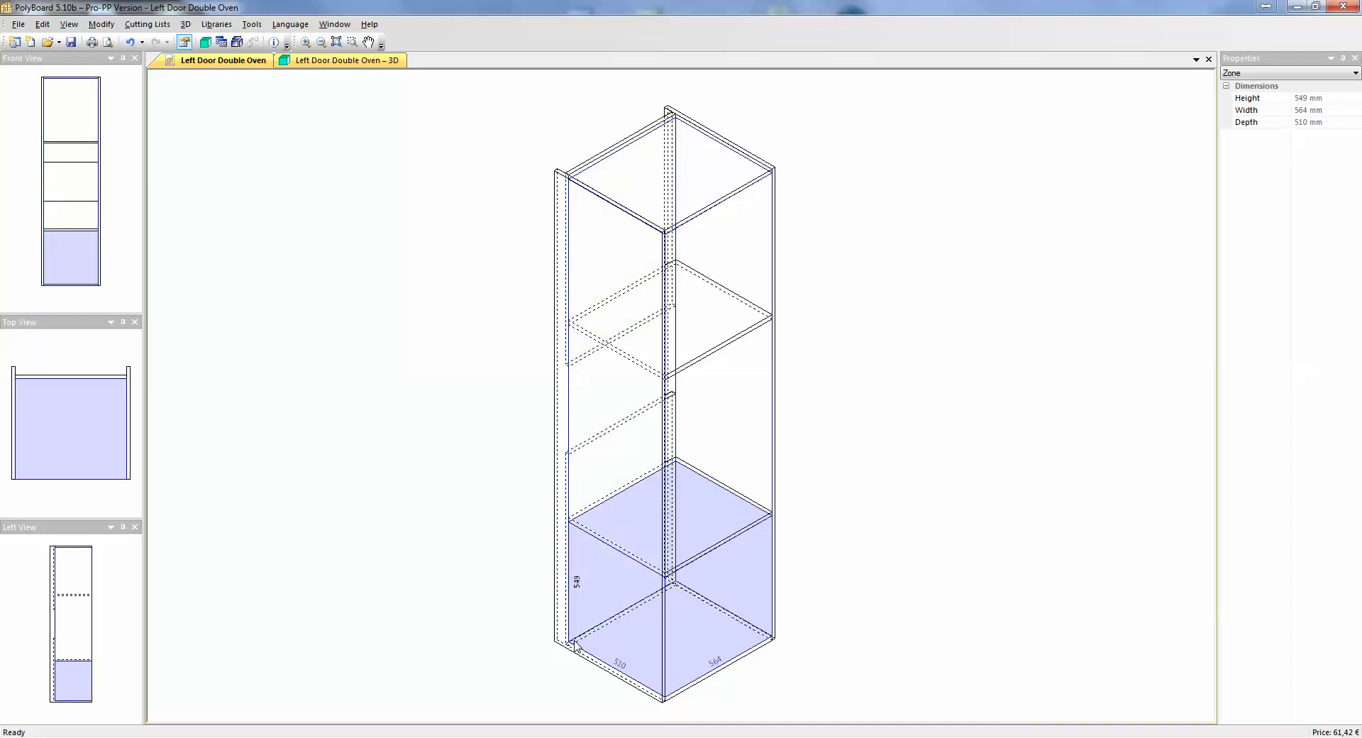
pyautogui.moveTo(577, 582)
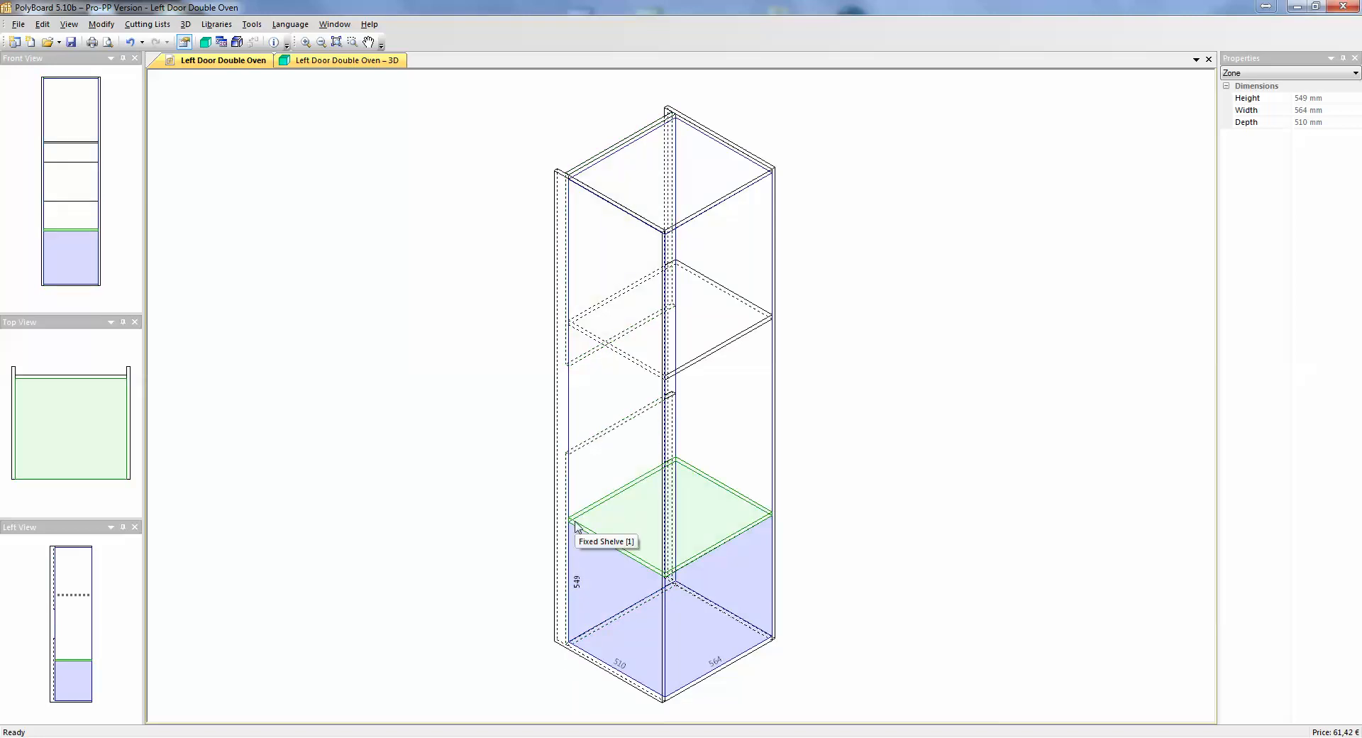
pyautogui.moveTo(603, 537)
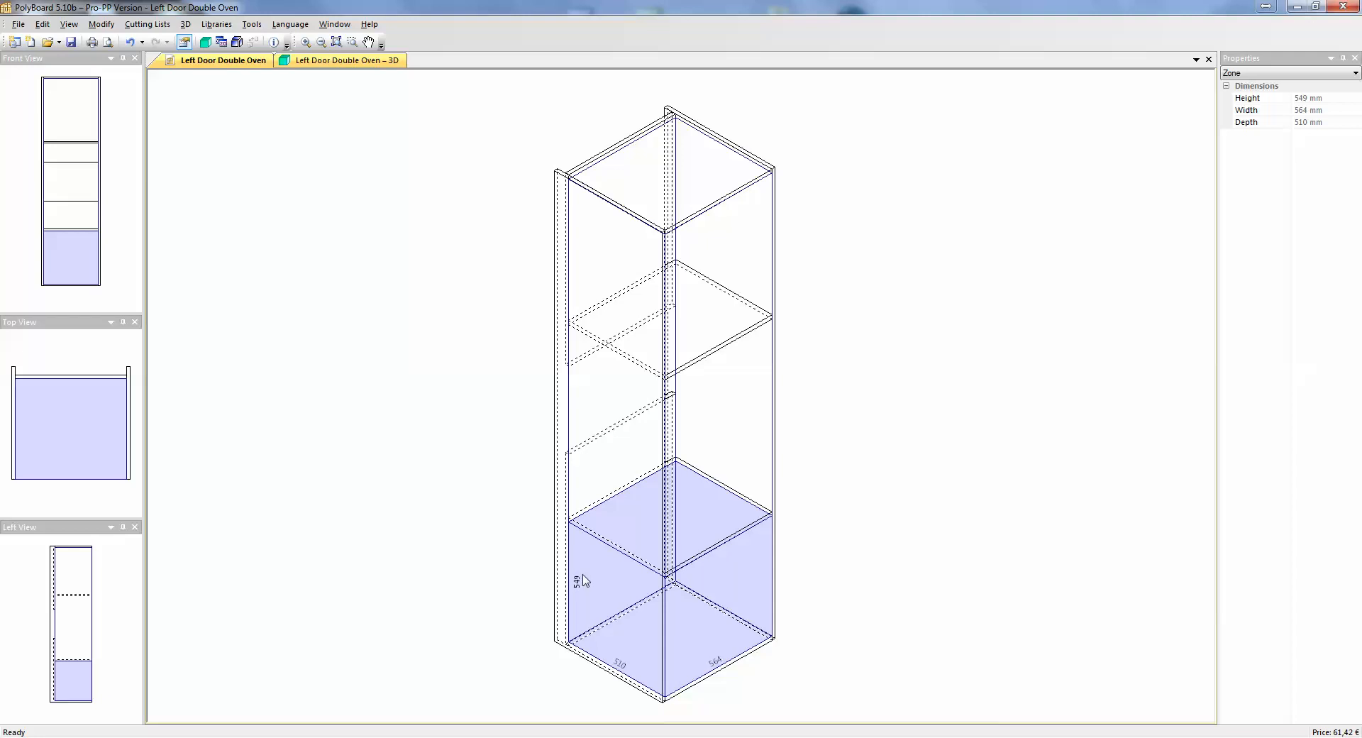
pyautogui.moveTo(593, 532)
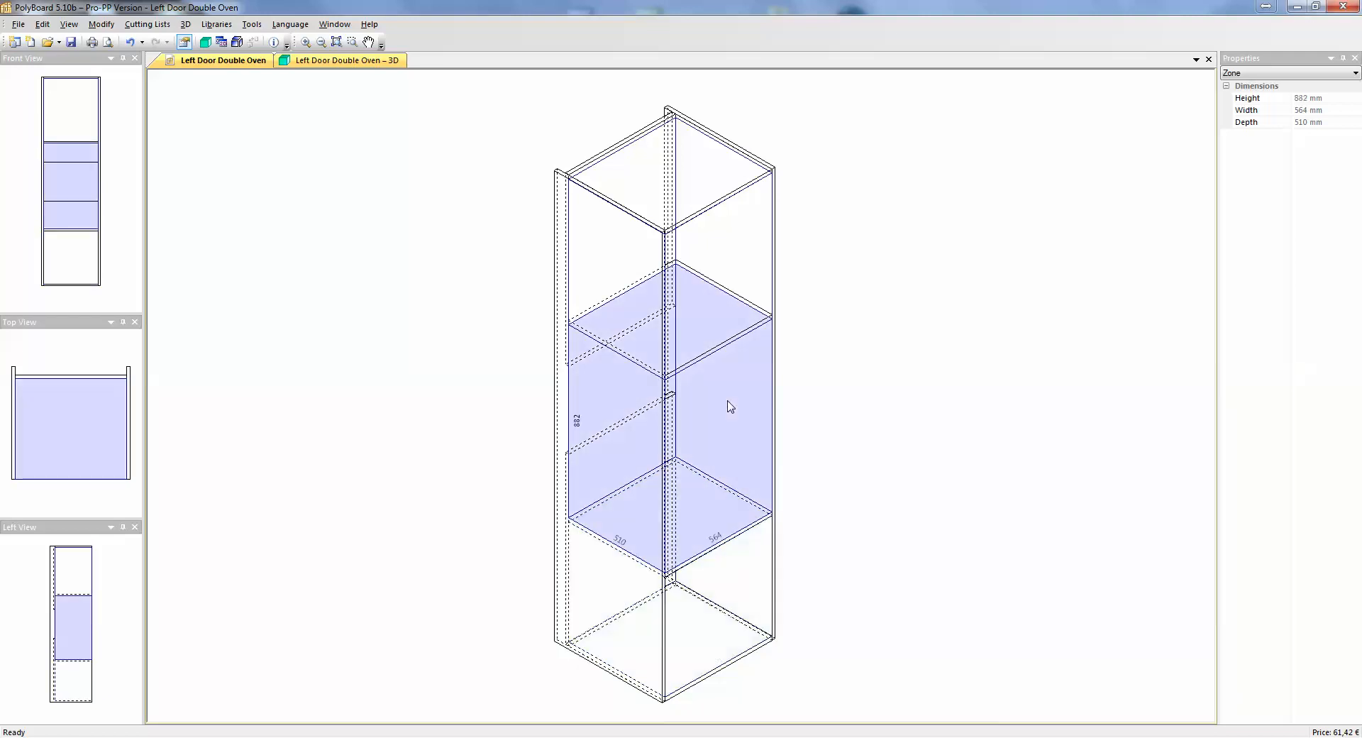
pyautogui.moveTo(580, 440)
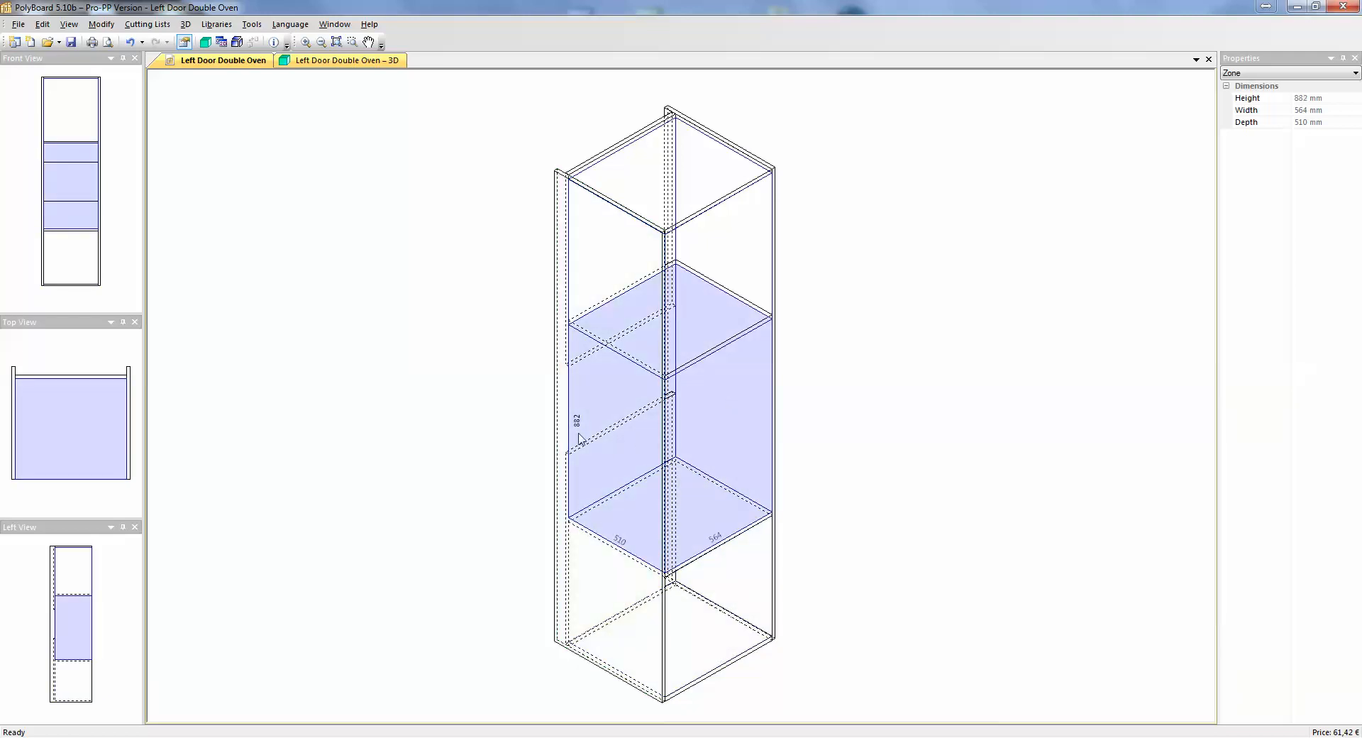
pyautogui.moveTo(589, 420)
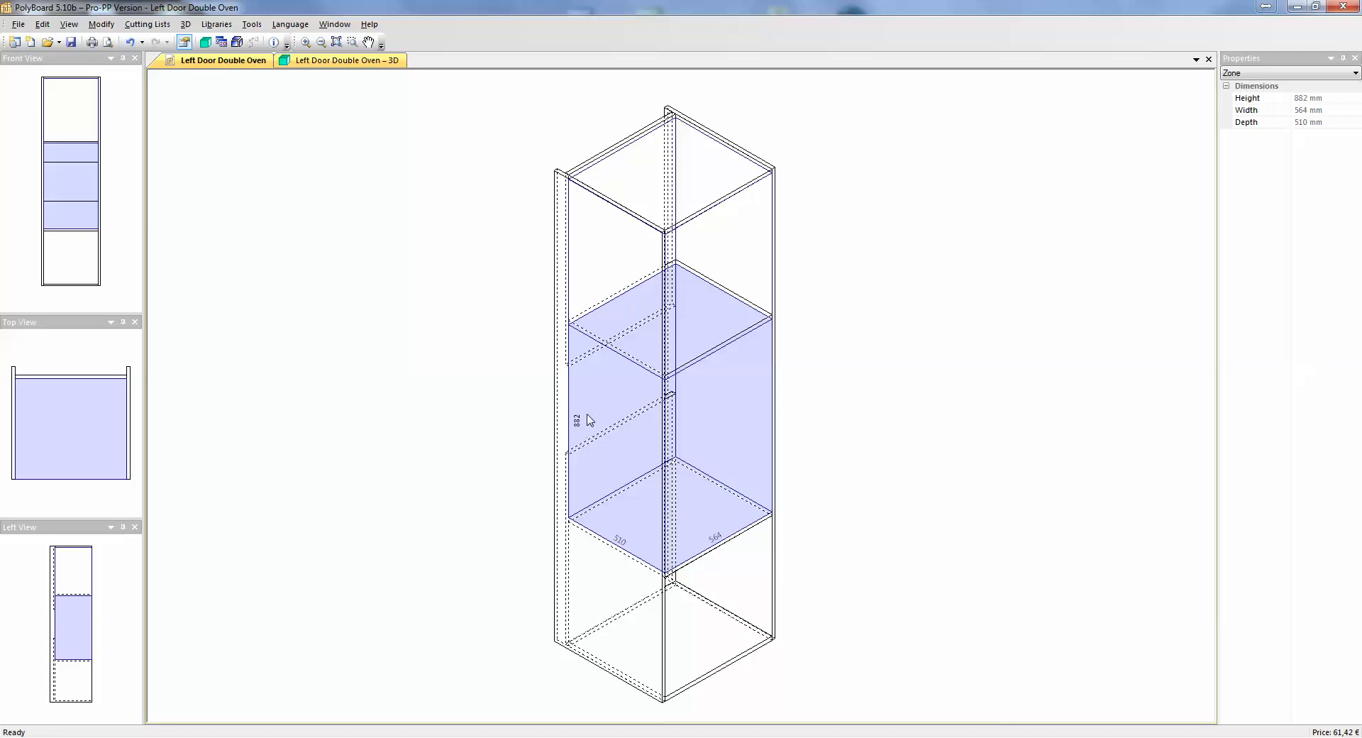
pyautogui.moveTo(598, 357)
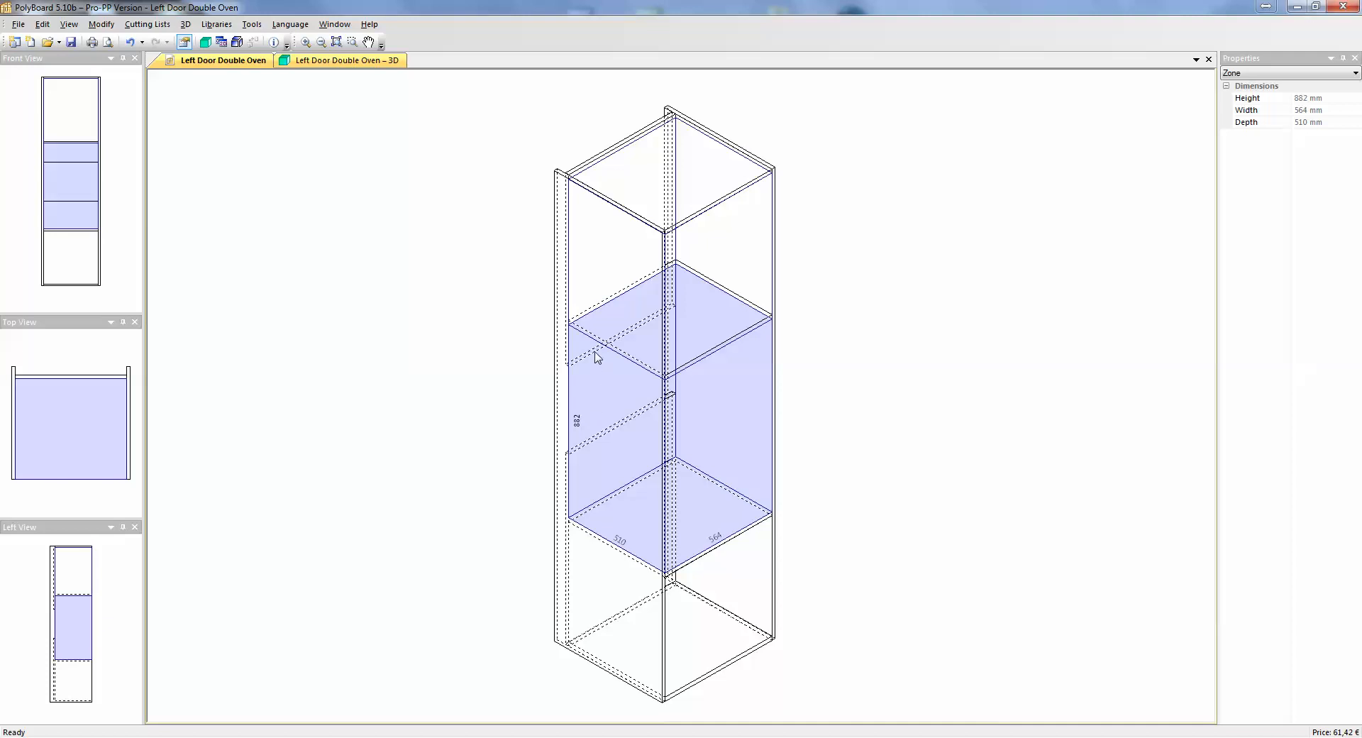
pyautogui.moveTo(598, 469)
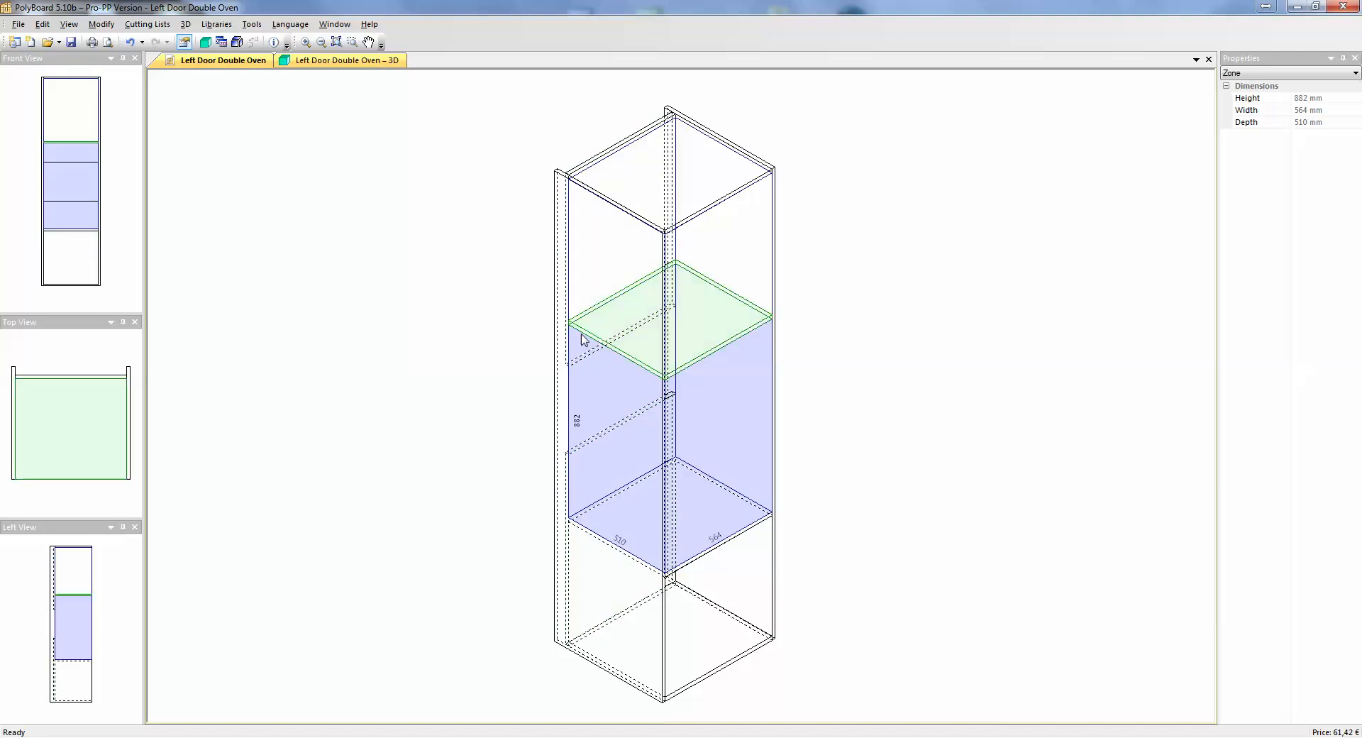
pyautogui.moveTo(580, 337)
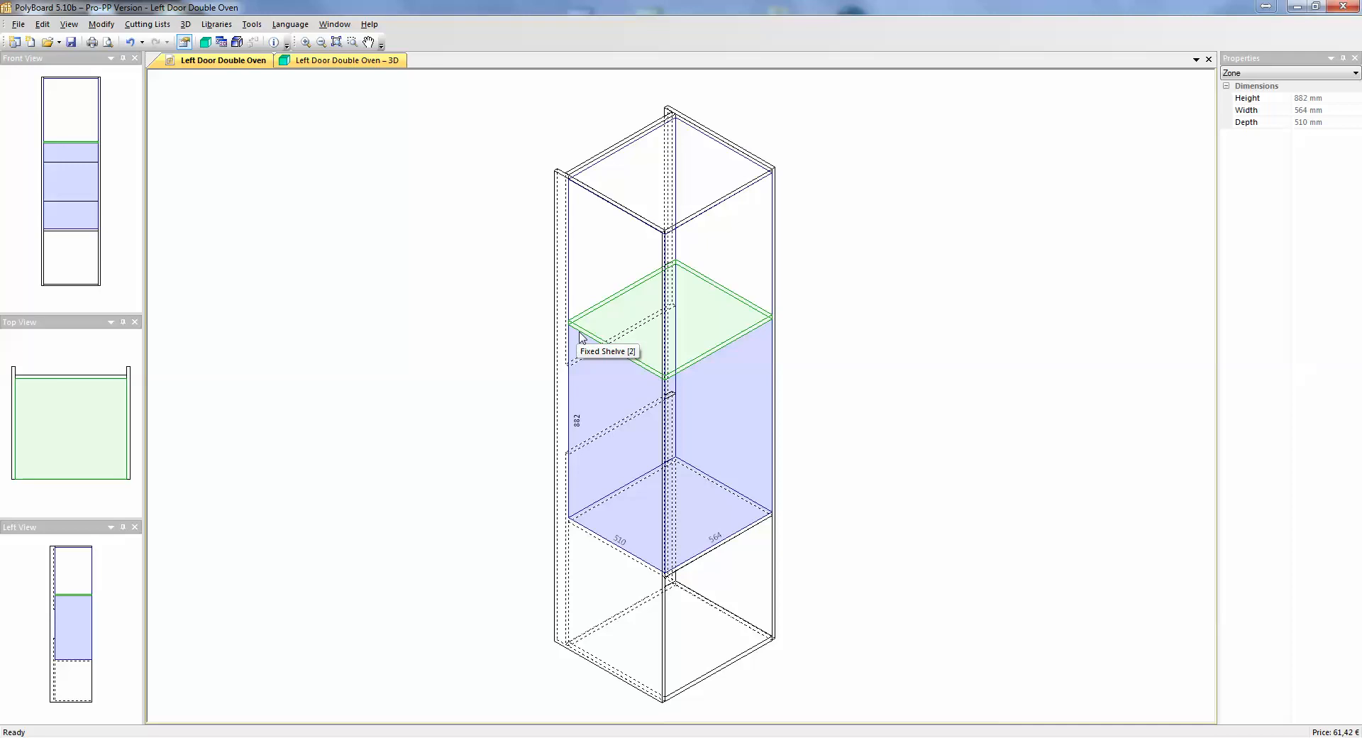
pyautogui.moveTo(1058, 224)
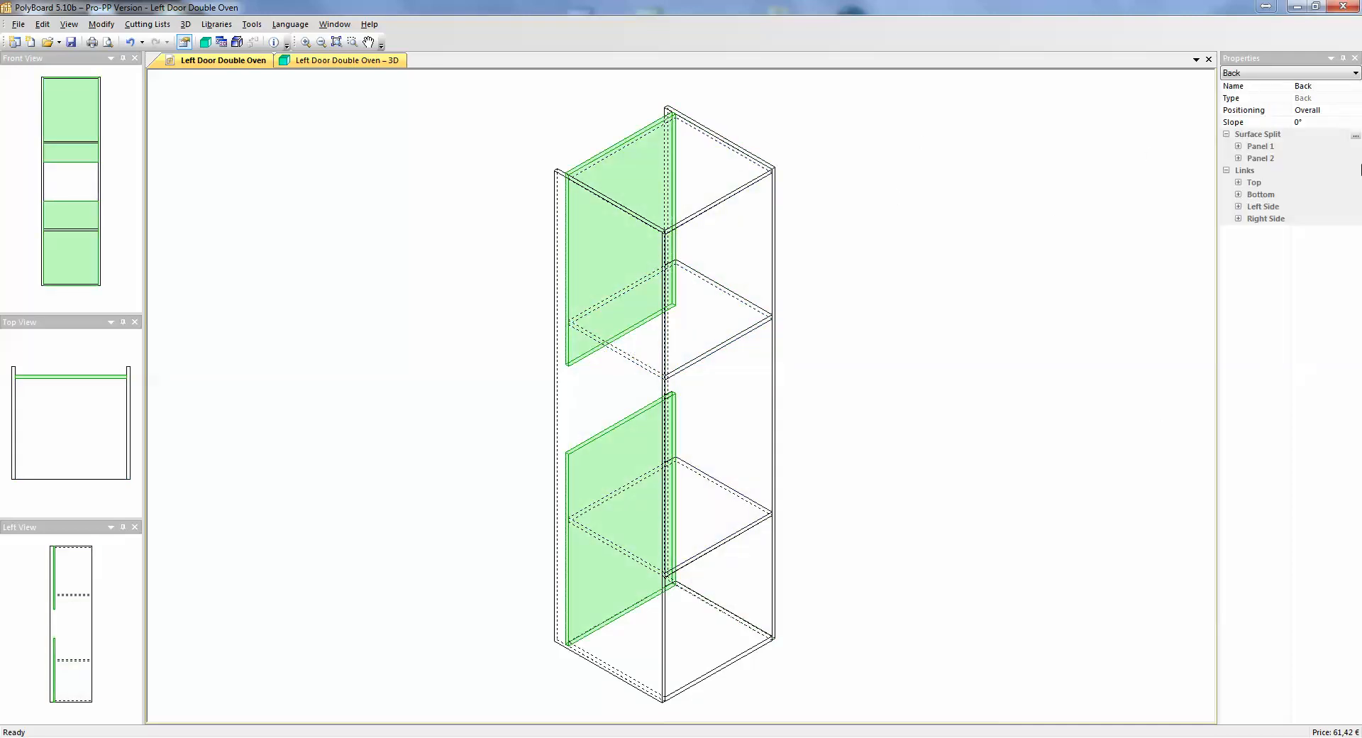
# - Reopen the back's surface split, select Panel 2 and set slack to 882 mm
pyautogui.rightClick(1259, 135)
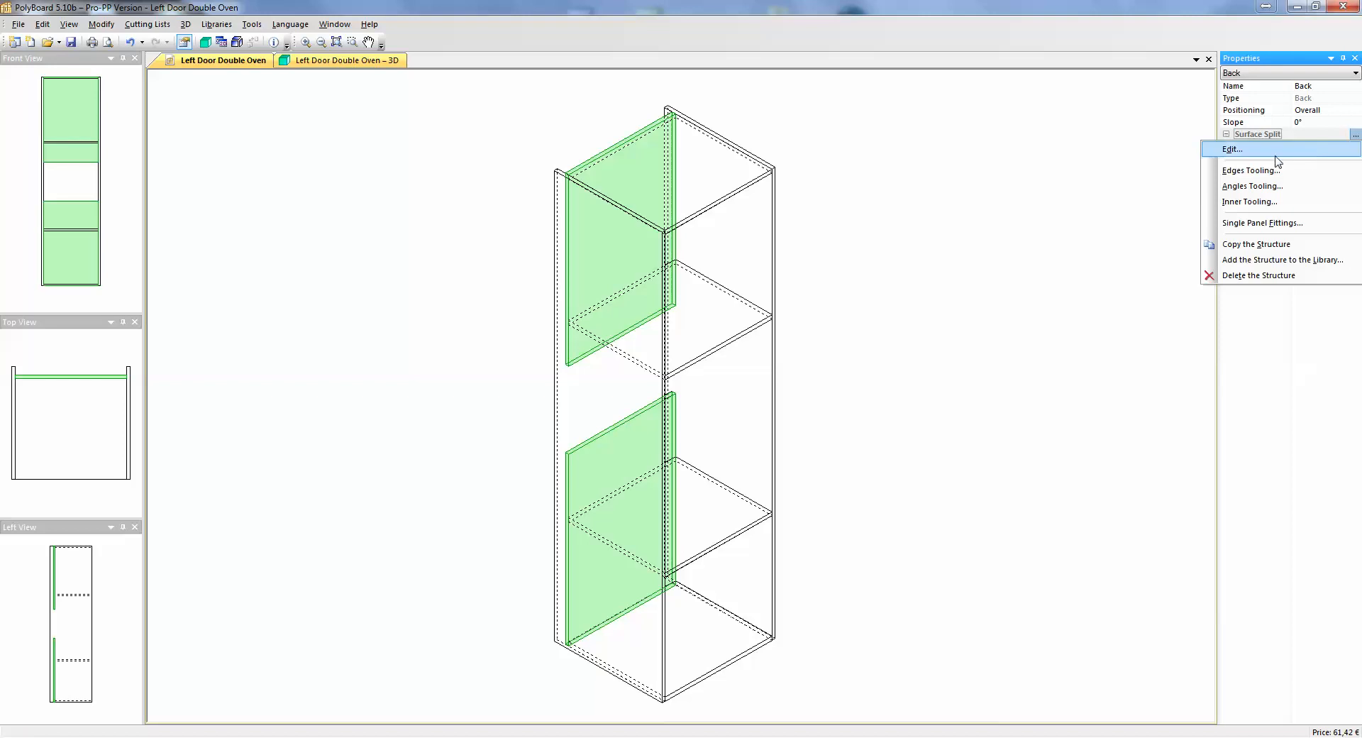
pyautogui.click(1231, 148)
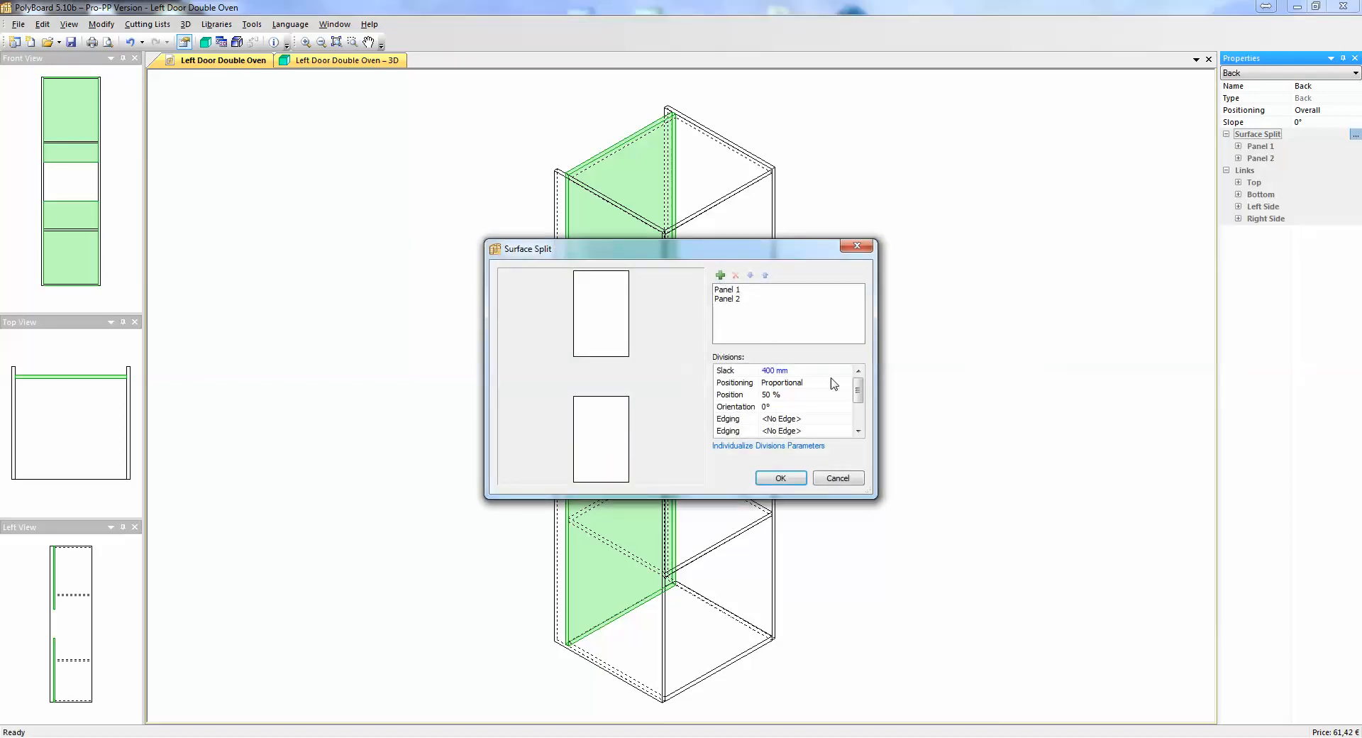
pyautogui.click(728, 298)
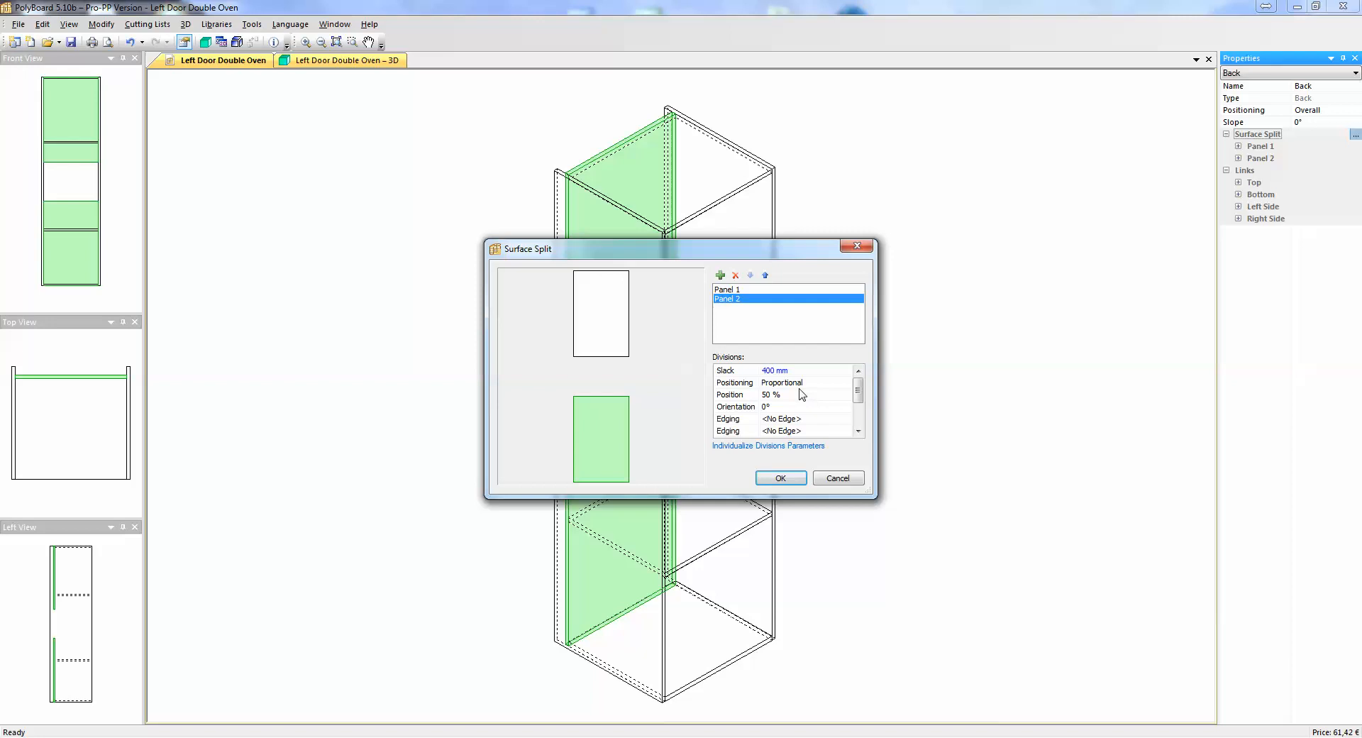
pyautogui.click(773, 370)
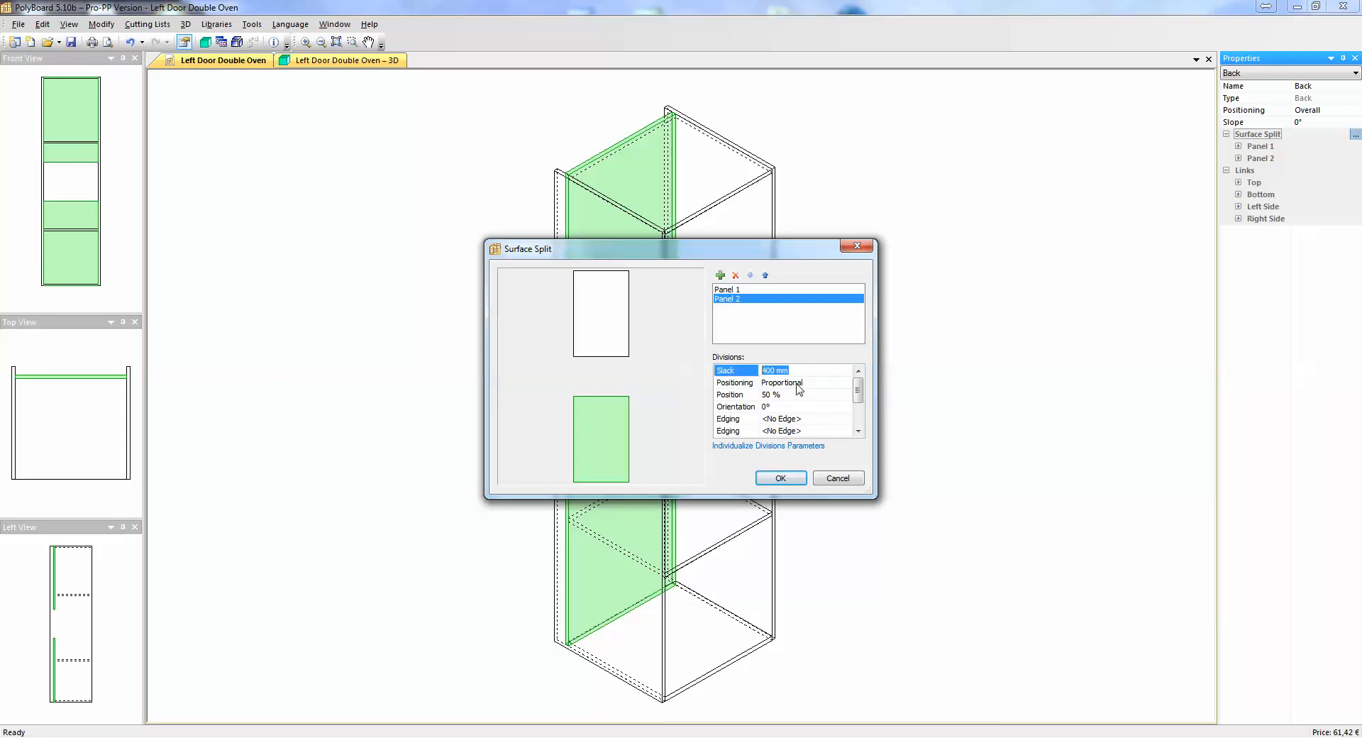
pyautogui.write('882')
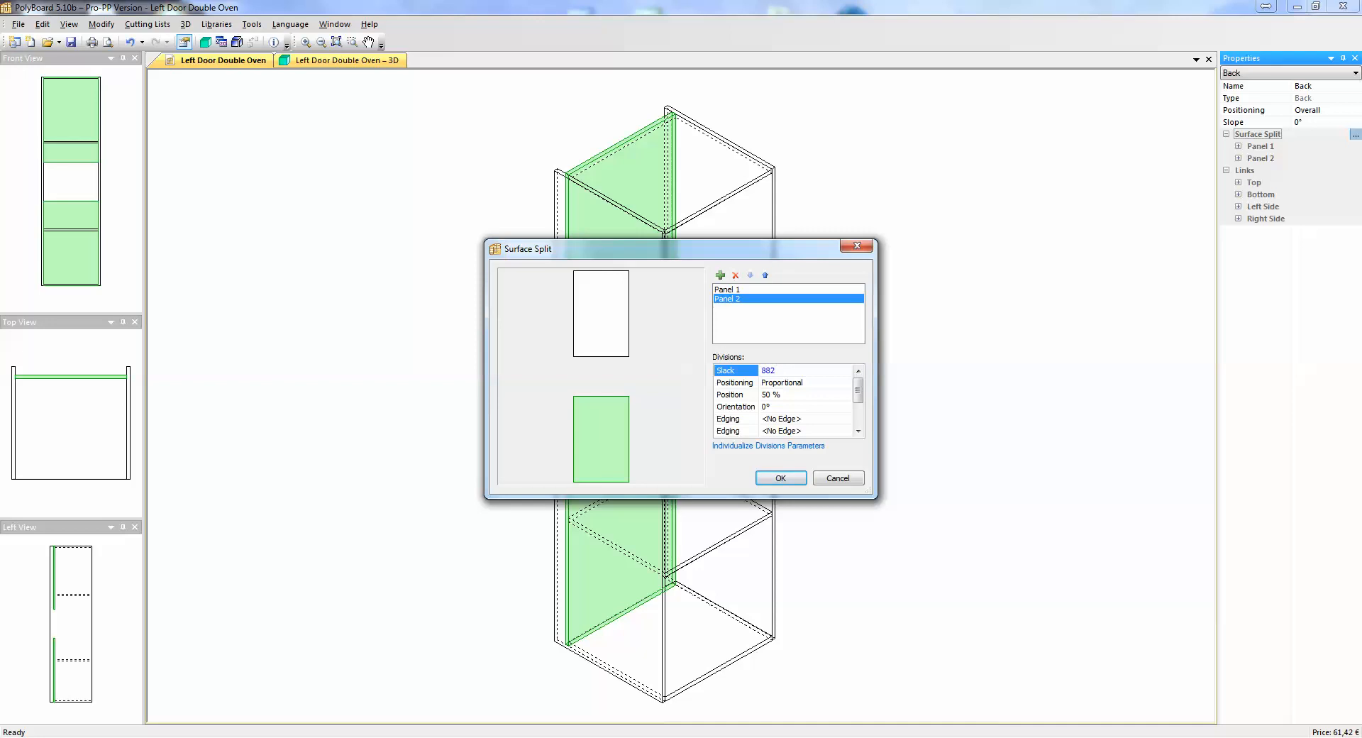
# - Set split positioning to Opposite Distance with a position of 585
pyautogui.click(786, 370)
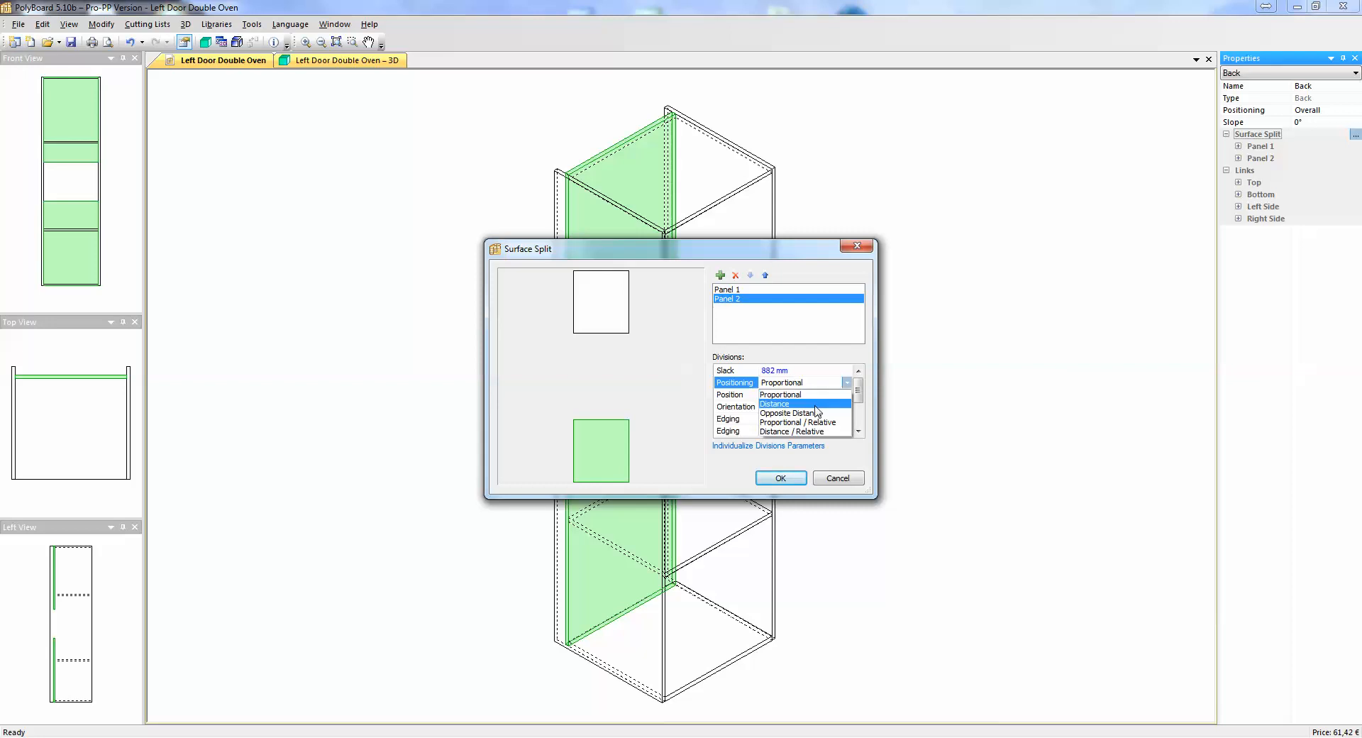
pyautogui.click(798, 412)
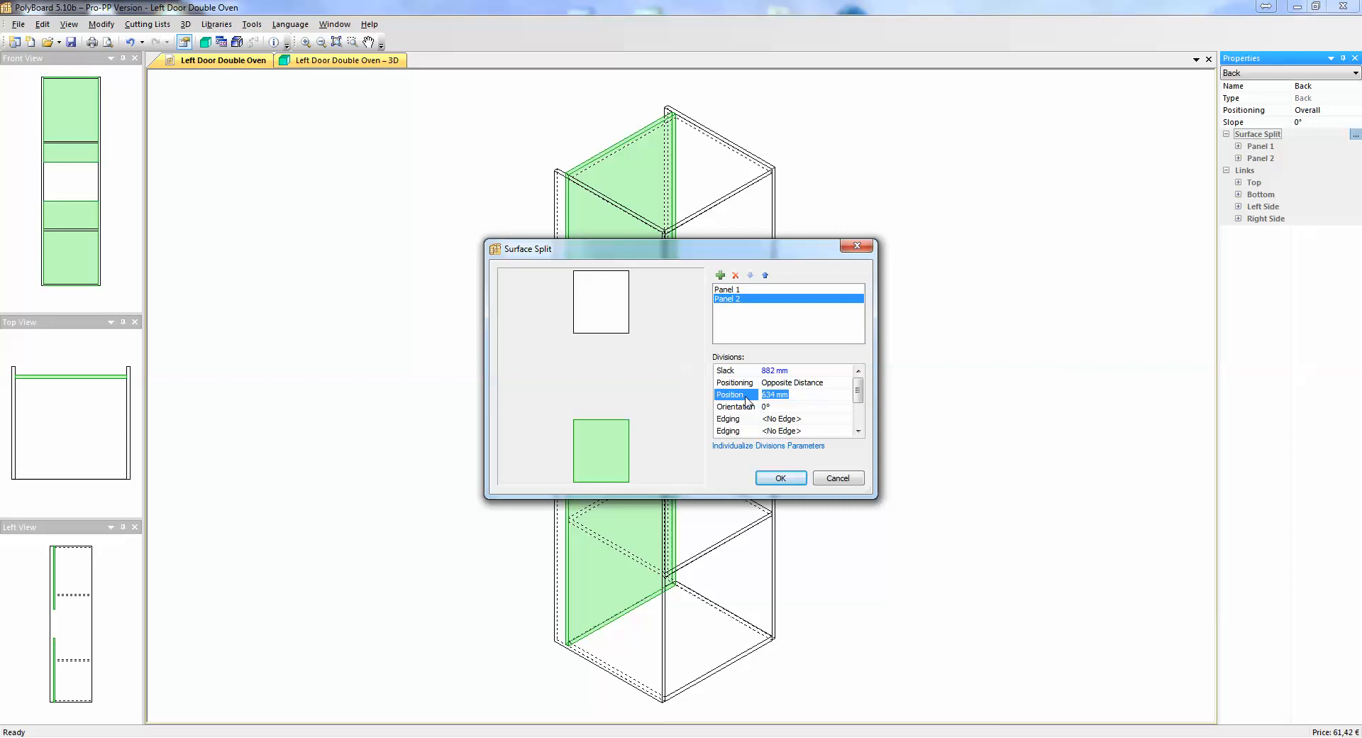
pyautogui.write('5')
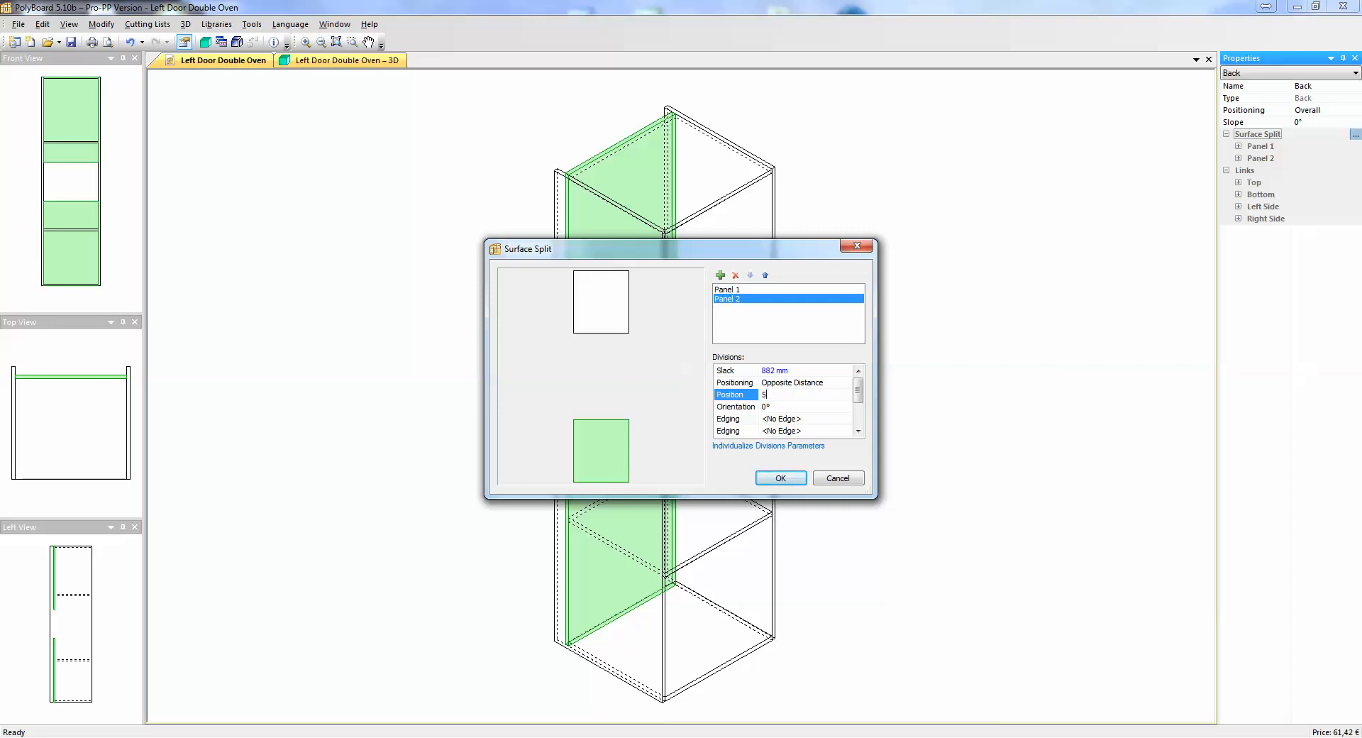
pyautogui.write('85')
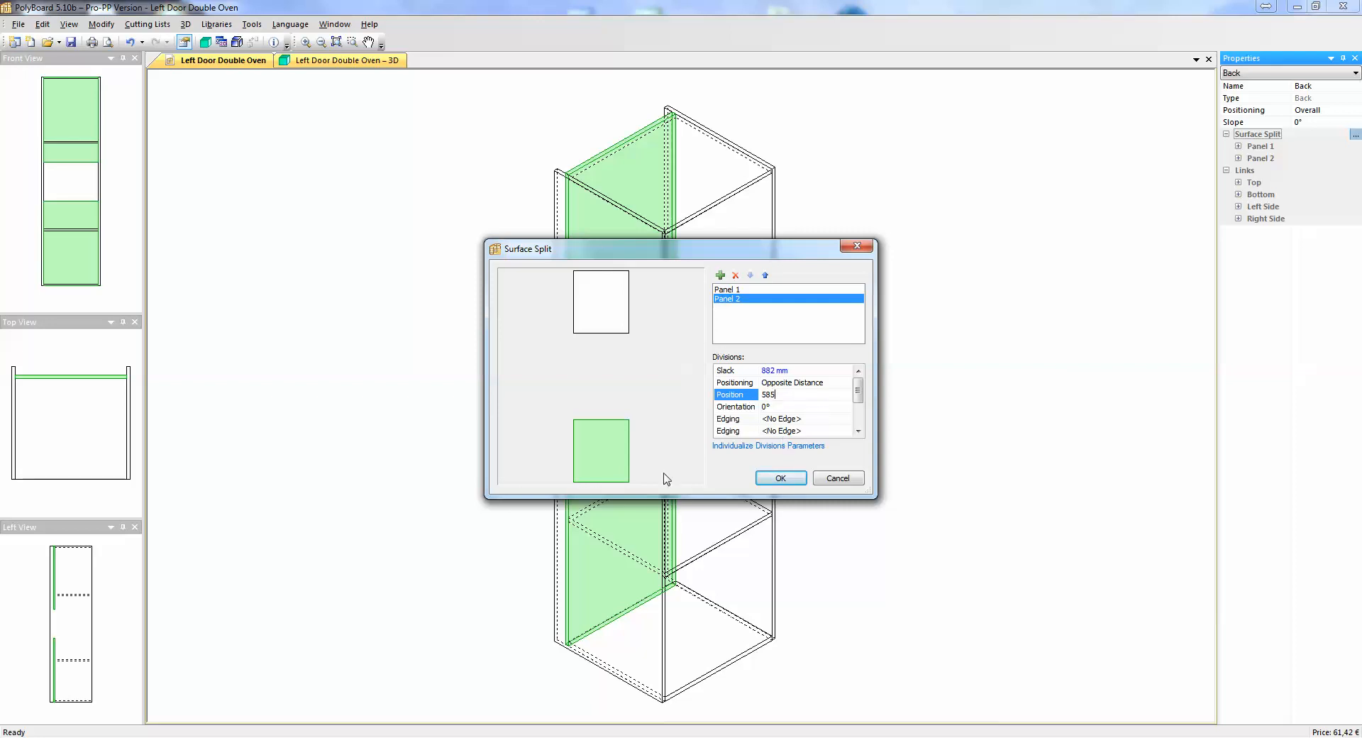
pyautogui.moveTo(581, 660)
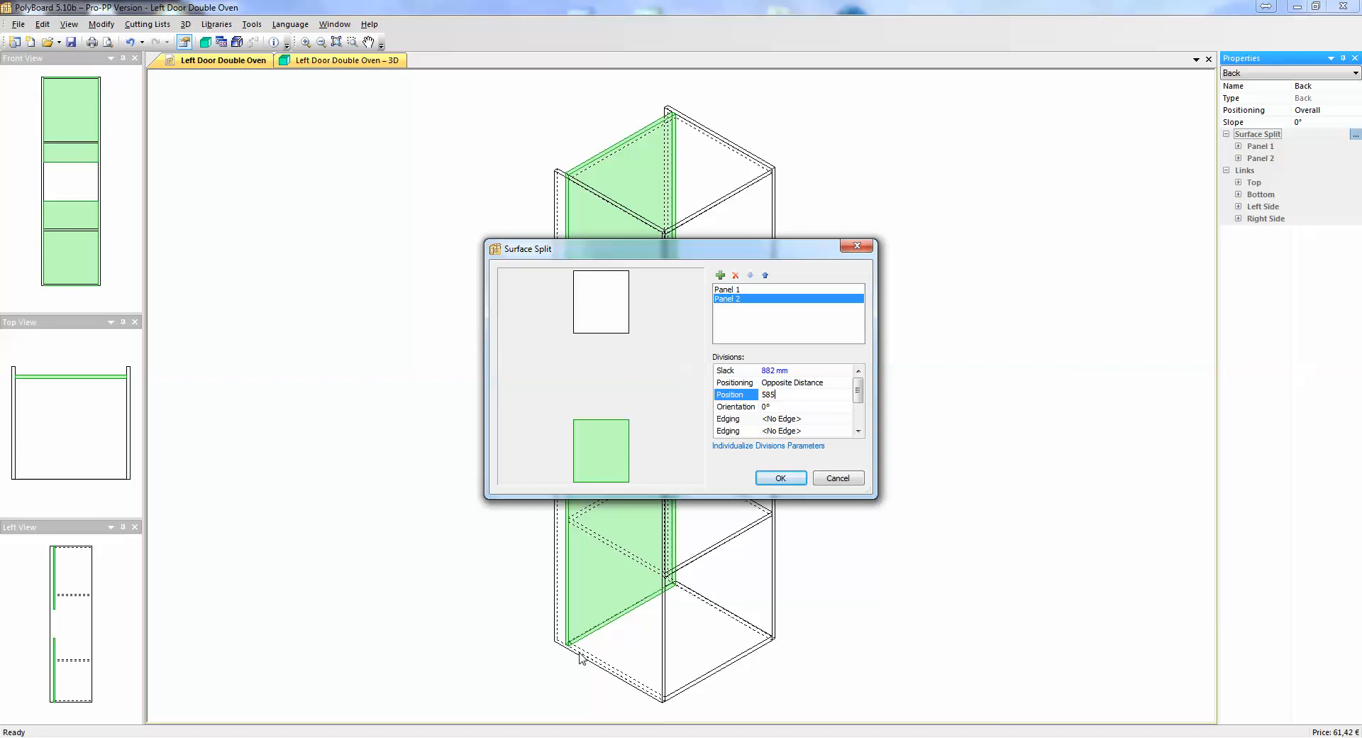
pyautogui.moveTo(565, 530)
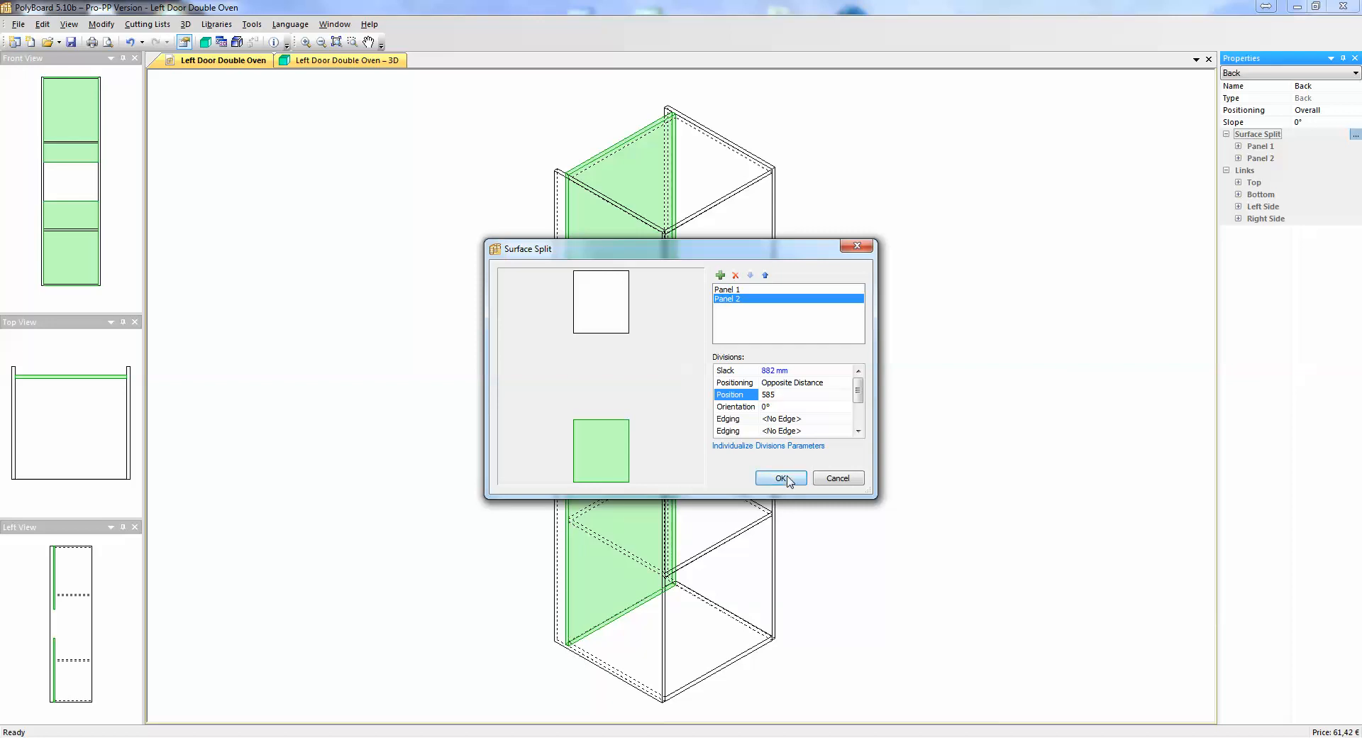
# - Apply the 882 mm surface split, leaving the middle compartment's back open
pyautogui.click(781, 479)
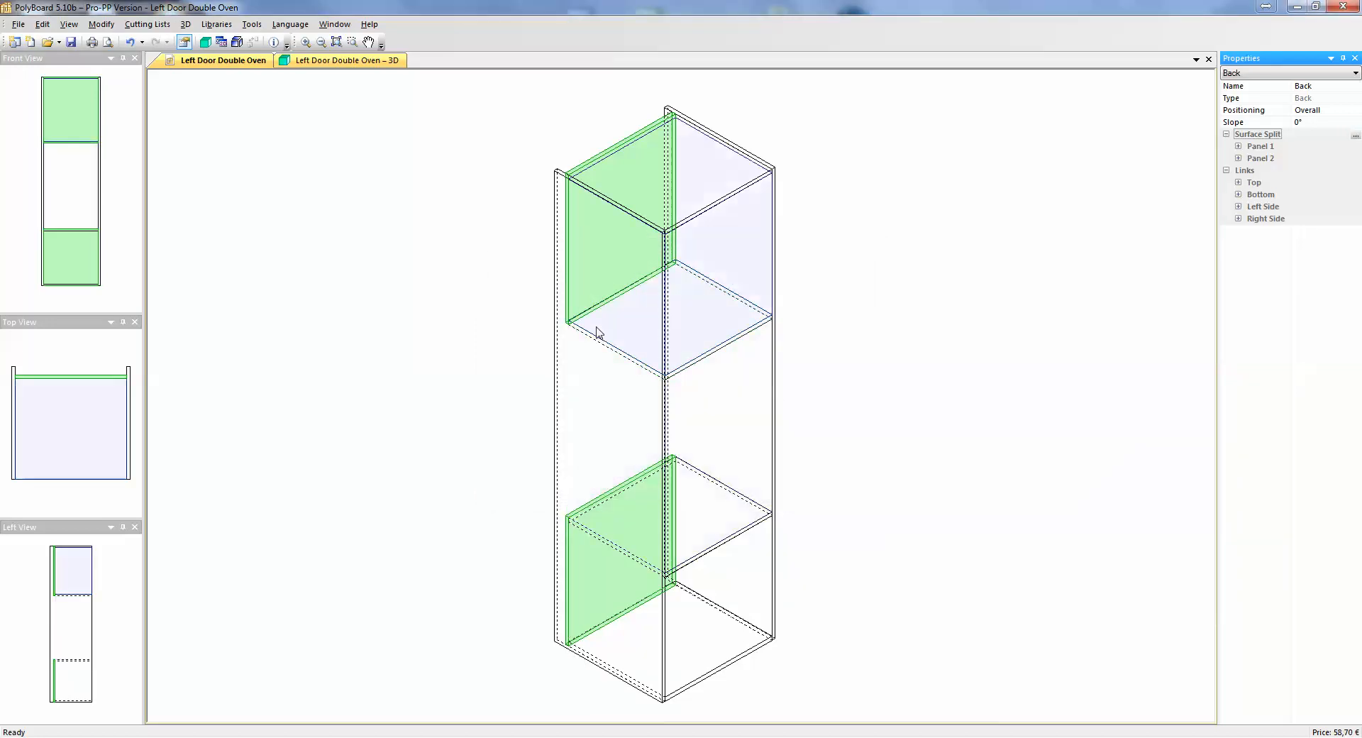
pyautogui.moveTo(574, 333)
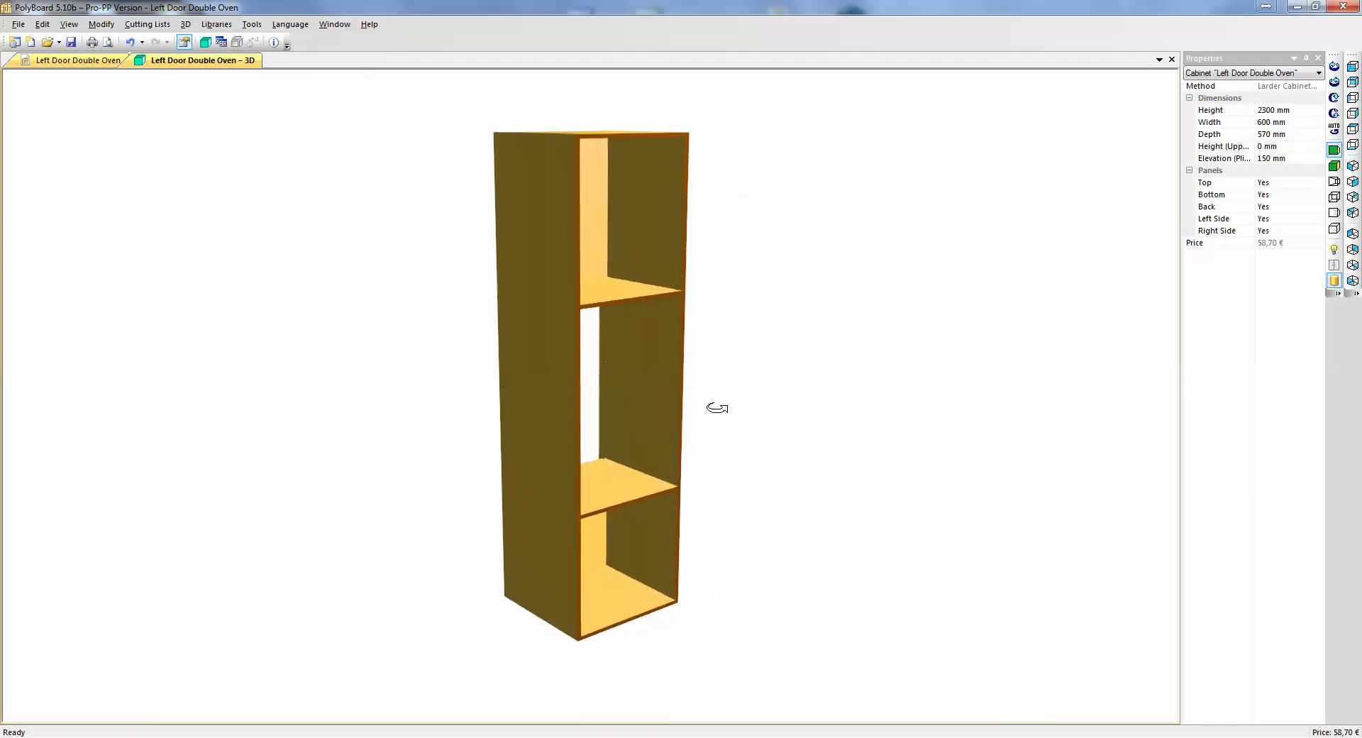
# - Orbit the see-through cabinet to view its open middle compartment from several angles
pyautogui.moveTo(717, 409); pyautogui.dragTo(579, 456)
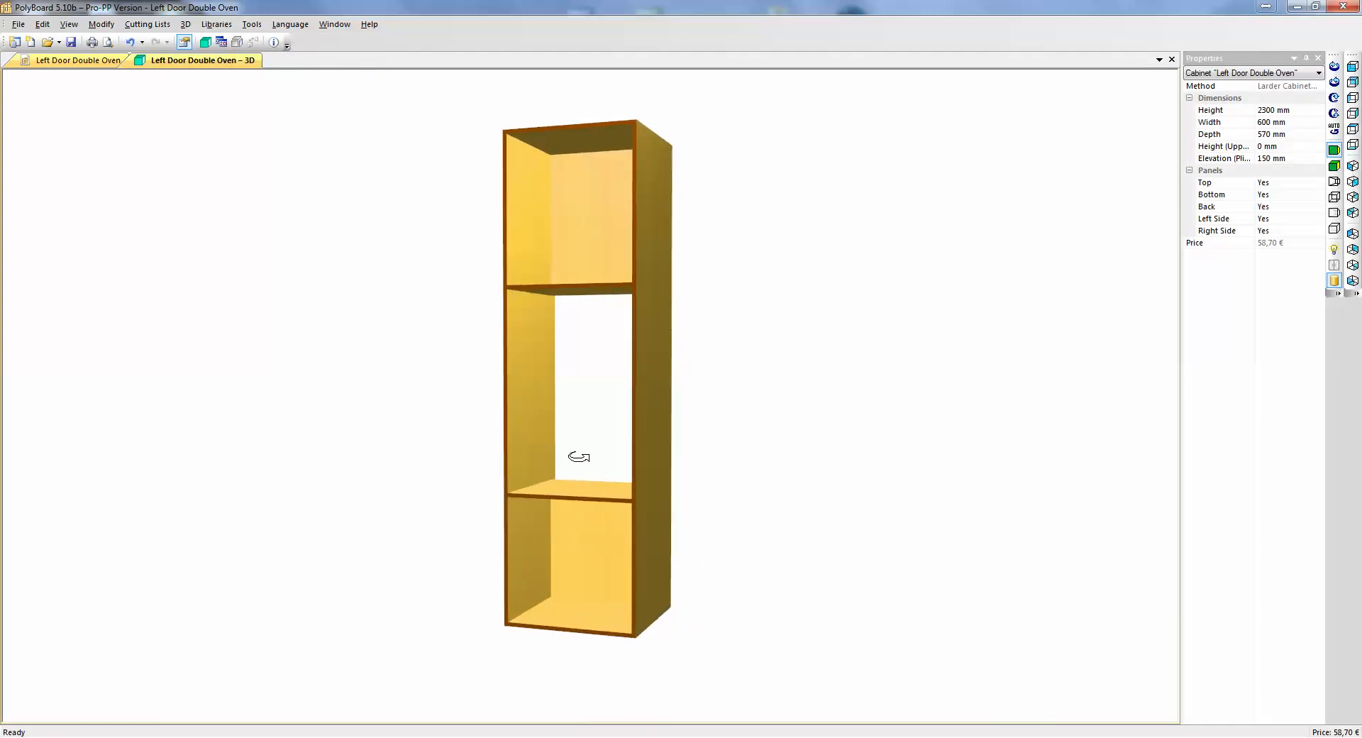
pyautogui.moveTo(579, 456); pyautogui.dragTo(600, 405)
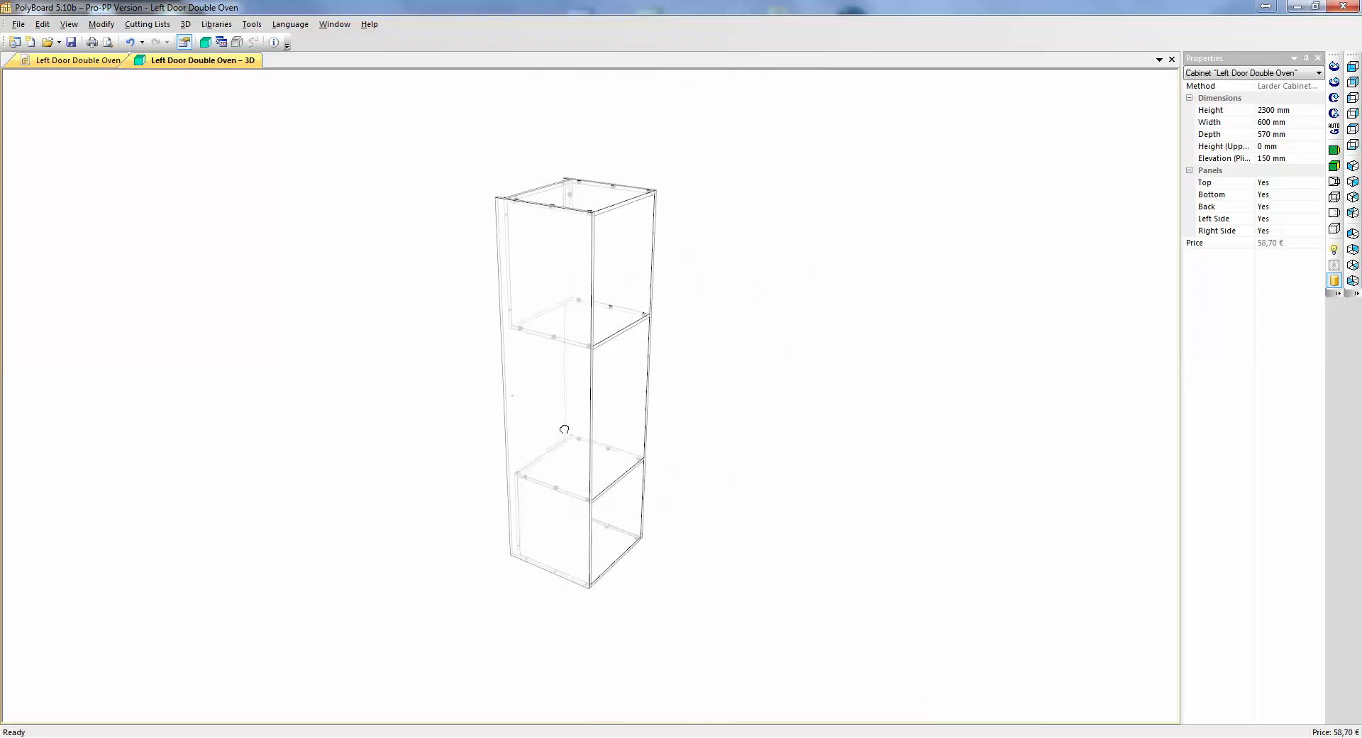
pyautogui.moveTo(564, 429); pyautogui.dragTo(698, 421)
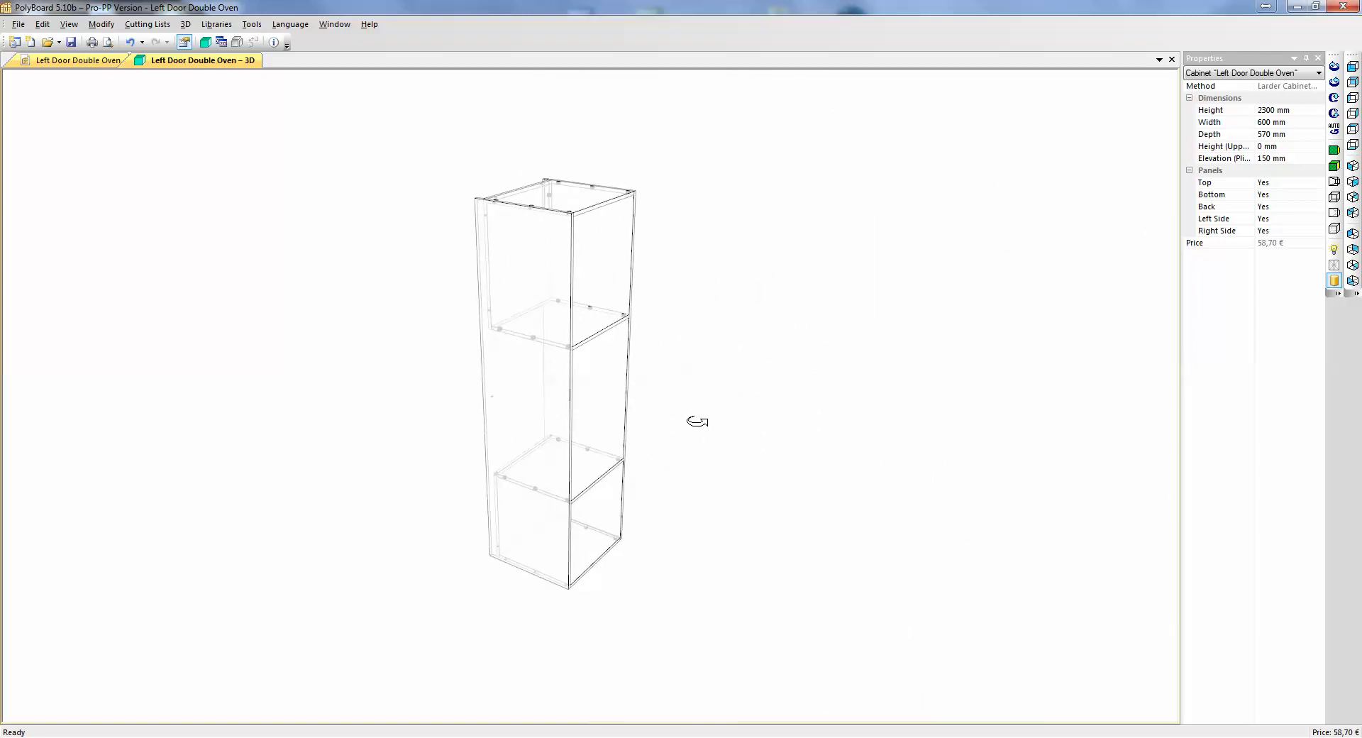